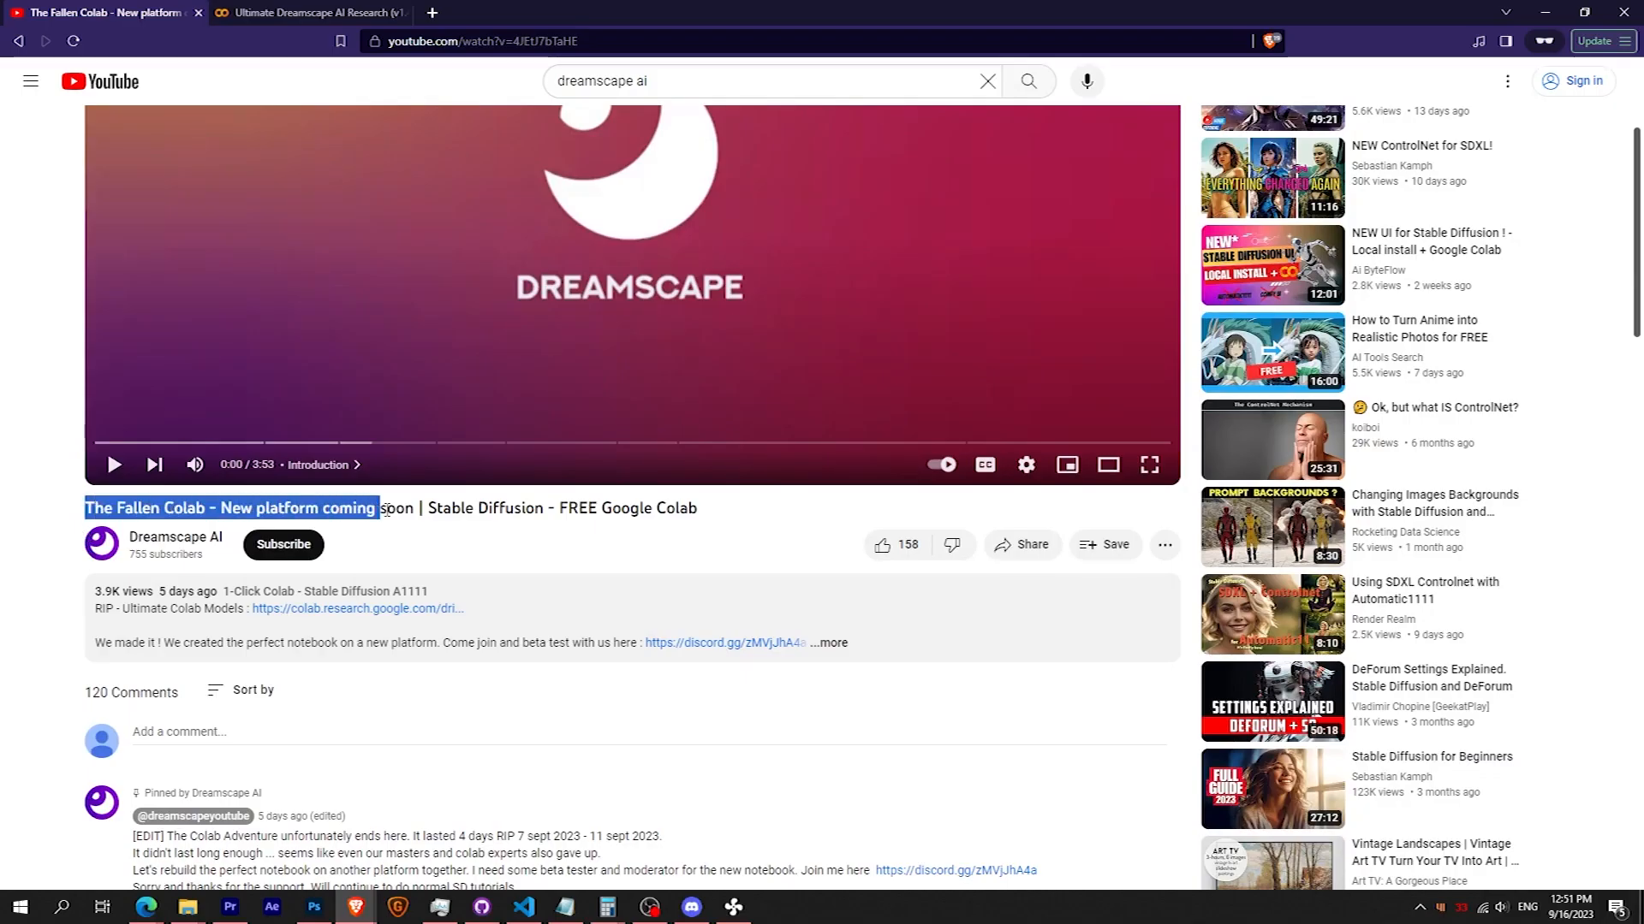
# - Follow the Dreamscape AI video's Discord invite to the sagemaker-lvl3 channel
pyautogui.click(304, 13)
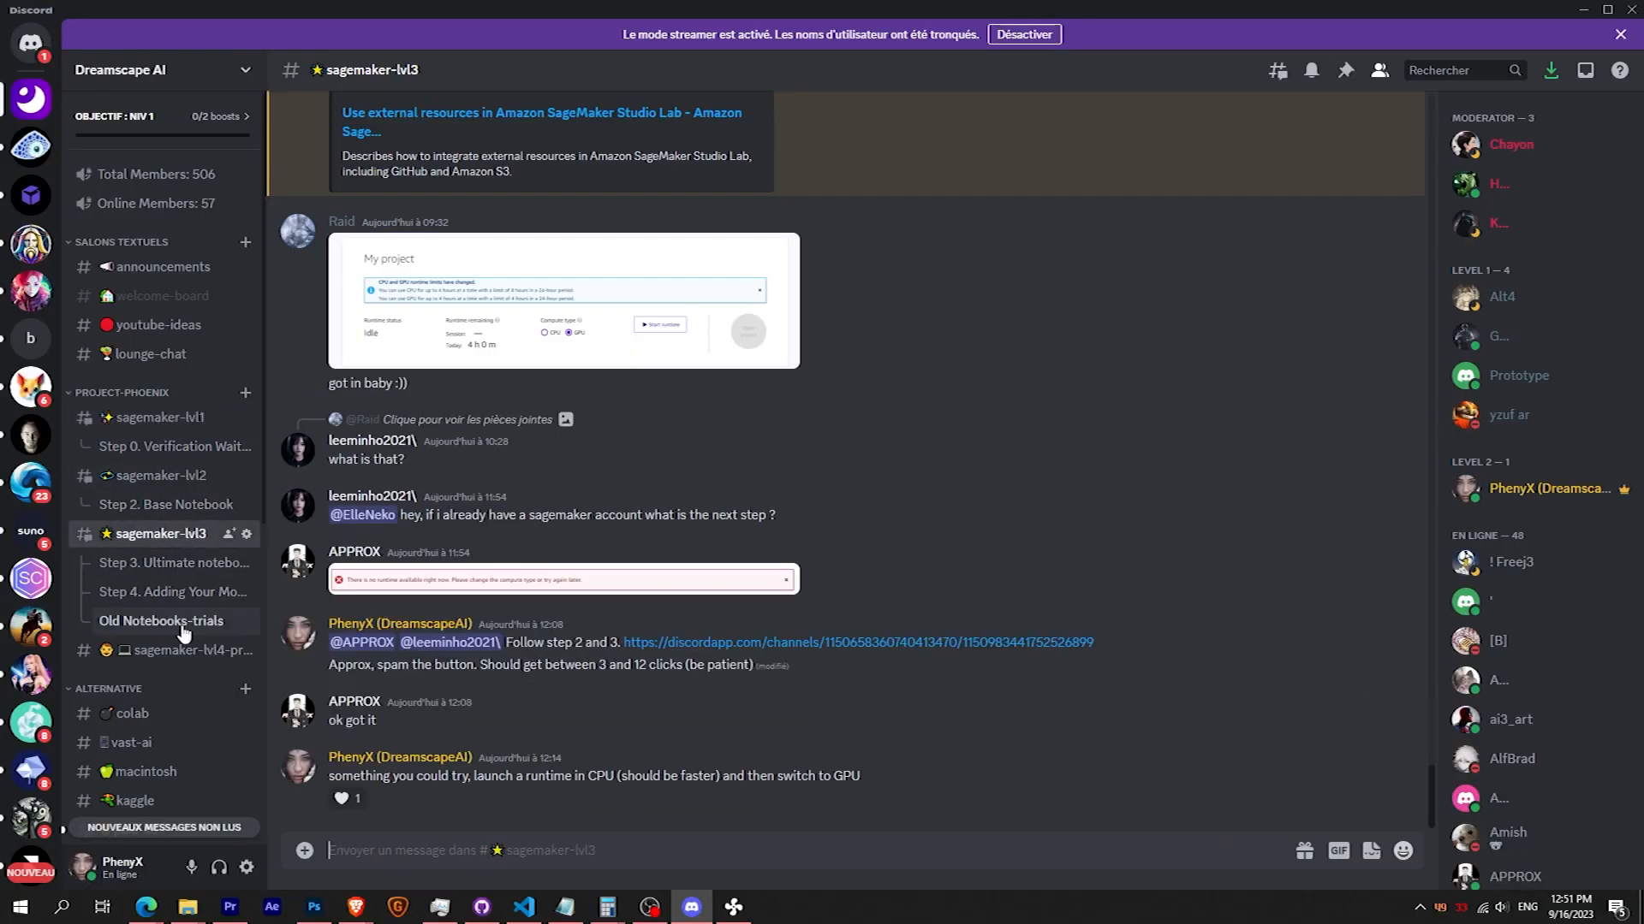
# - Leave Discord and bring up studiolab.sagemaker.aws in a private browser window
pyautogui.click(164, 266)
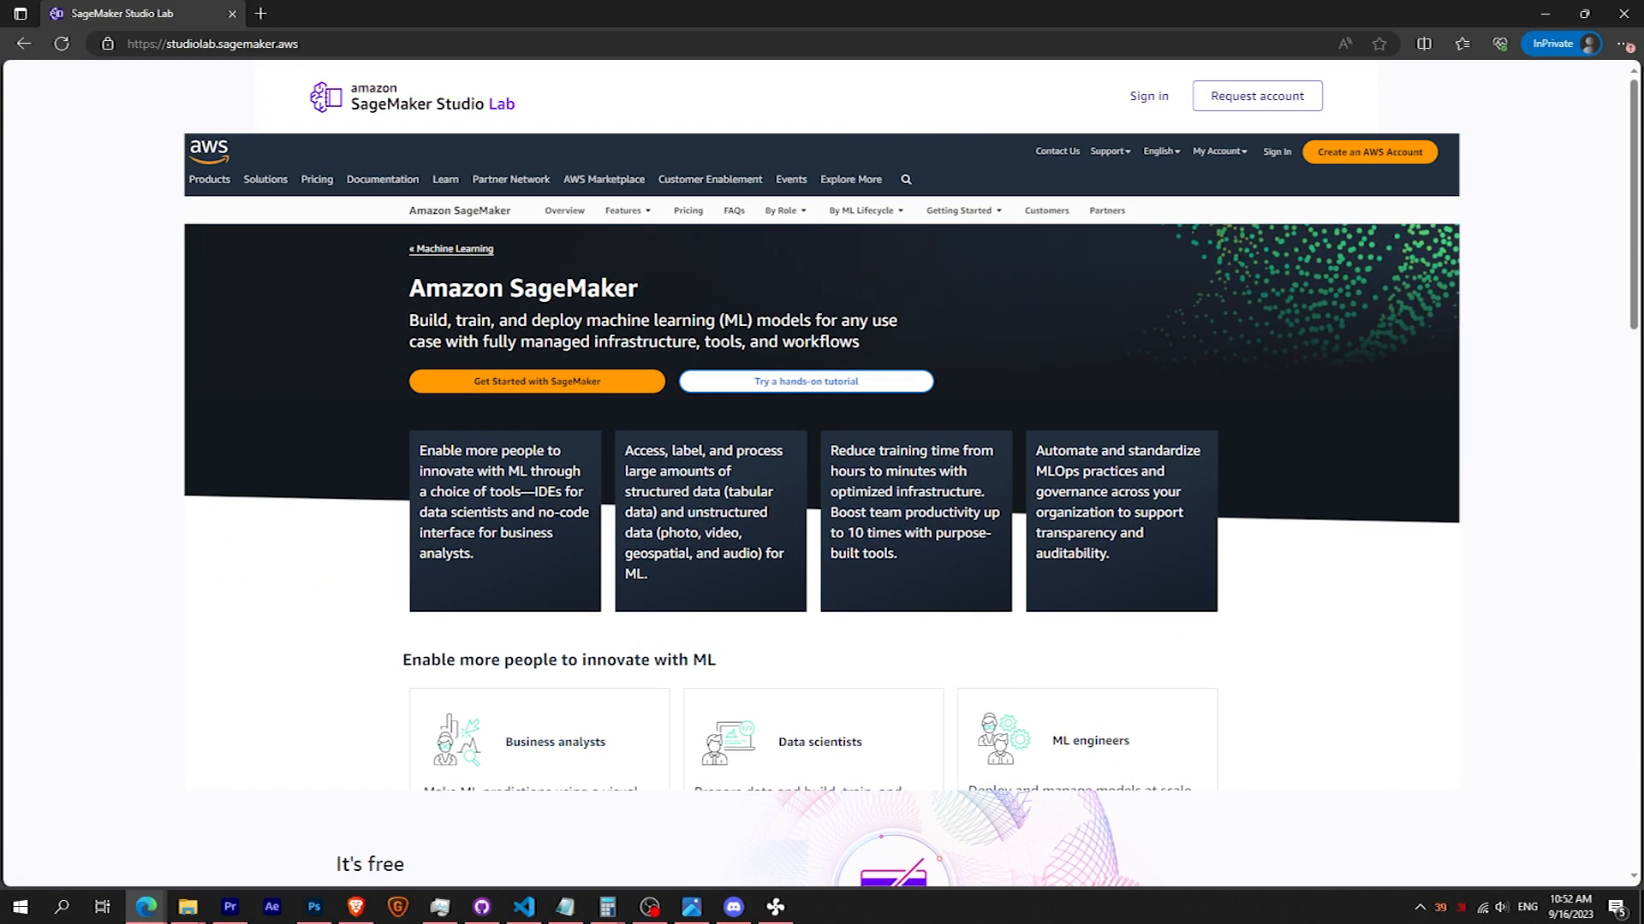
# - Scroll the Studio Lab homepage down to the FAQ on the 4-hour GPU limit
pyautogui.scroll(-3)
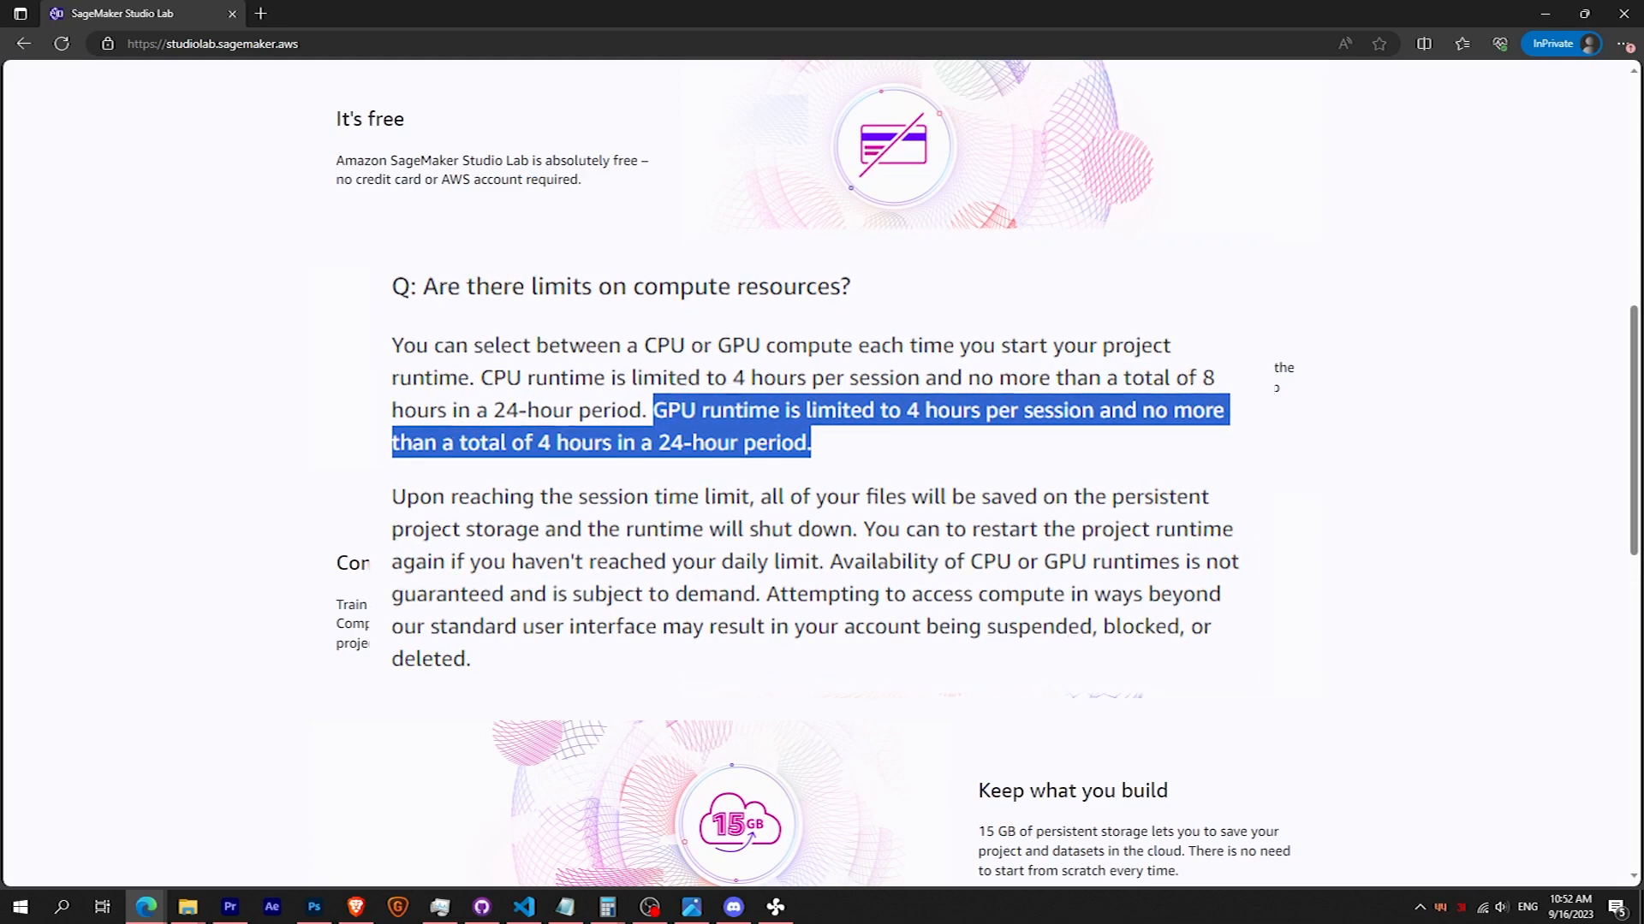
pyautogui.scroll(-3)
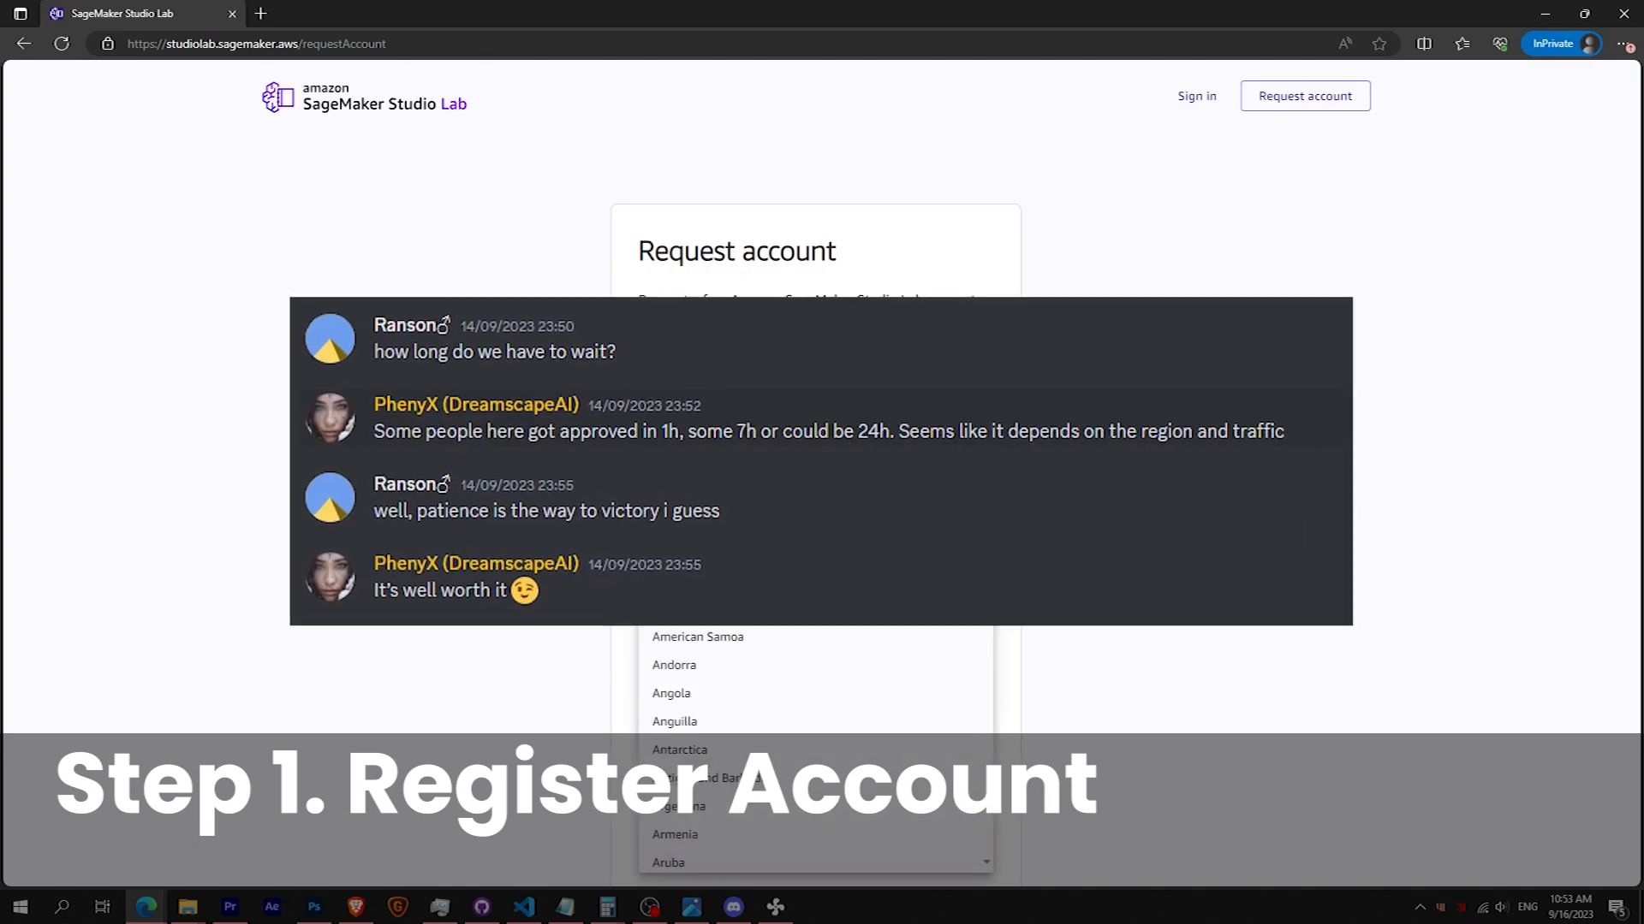
pyautogui.scroll(-3)
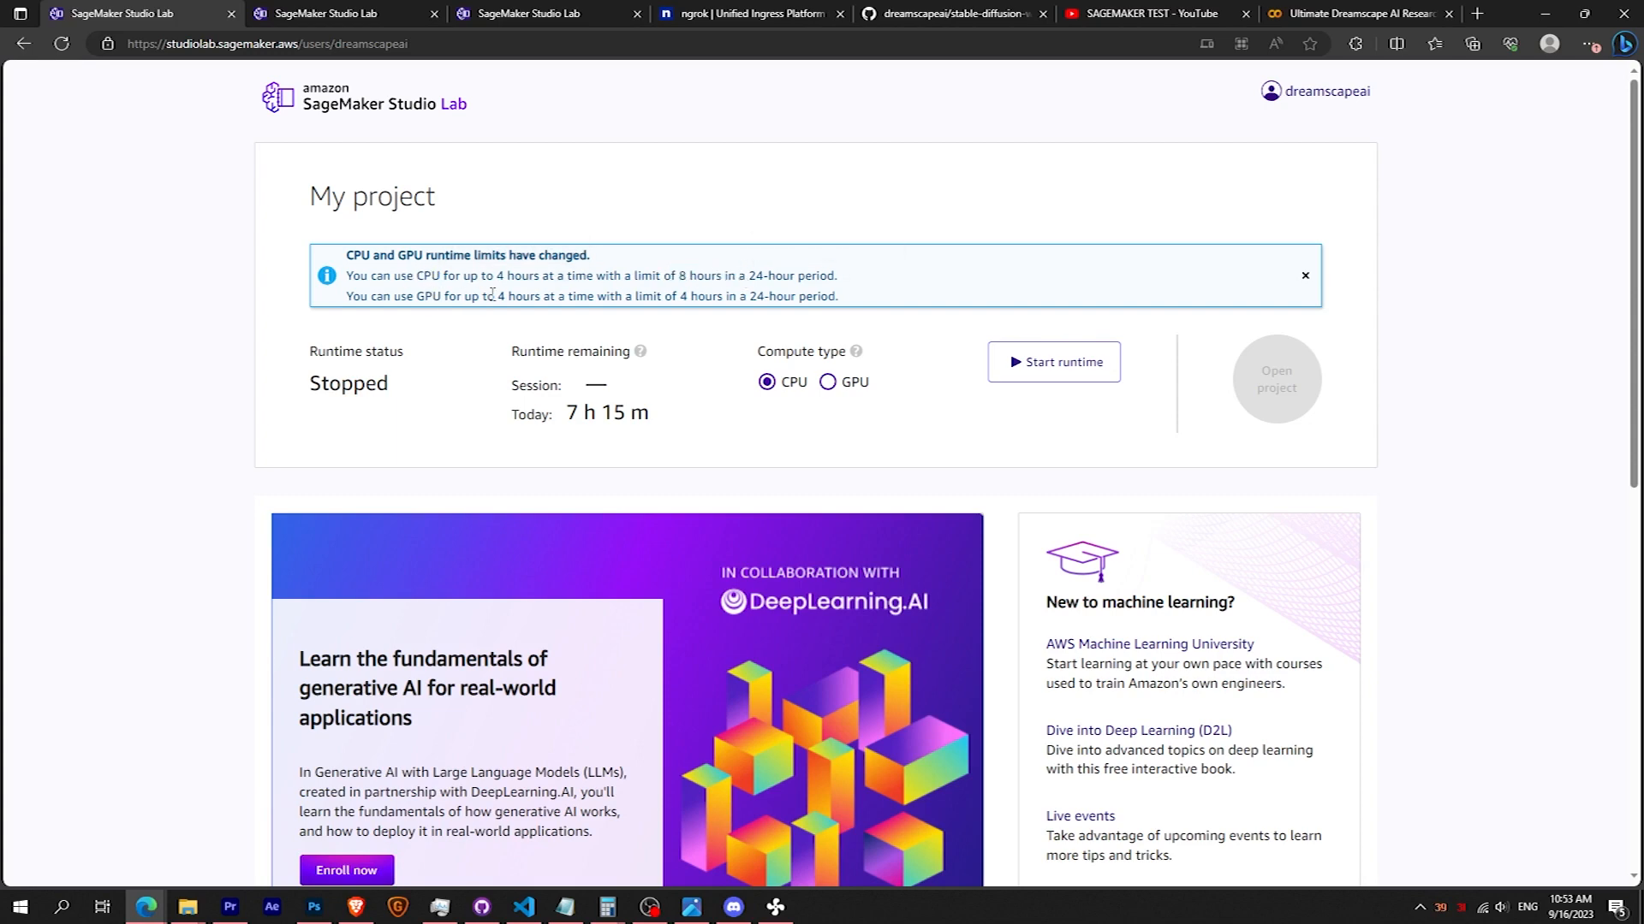
# - Select GPU compute on My project and confirm with Use GPU
pyautogui.moveTo(494, 295); pyautogui.dragTo(738, 296)
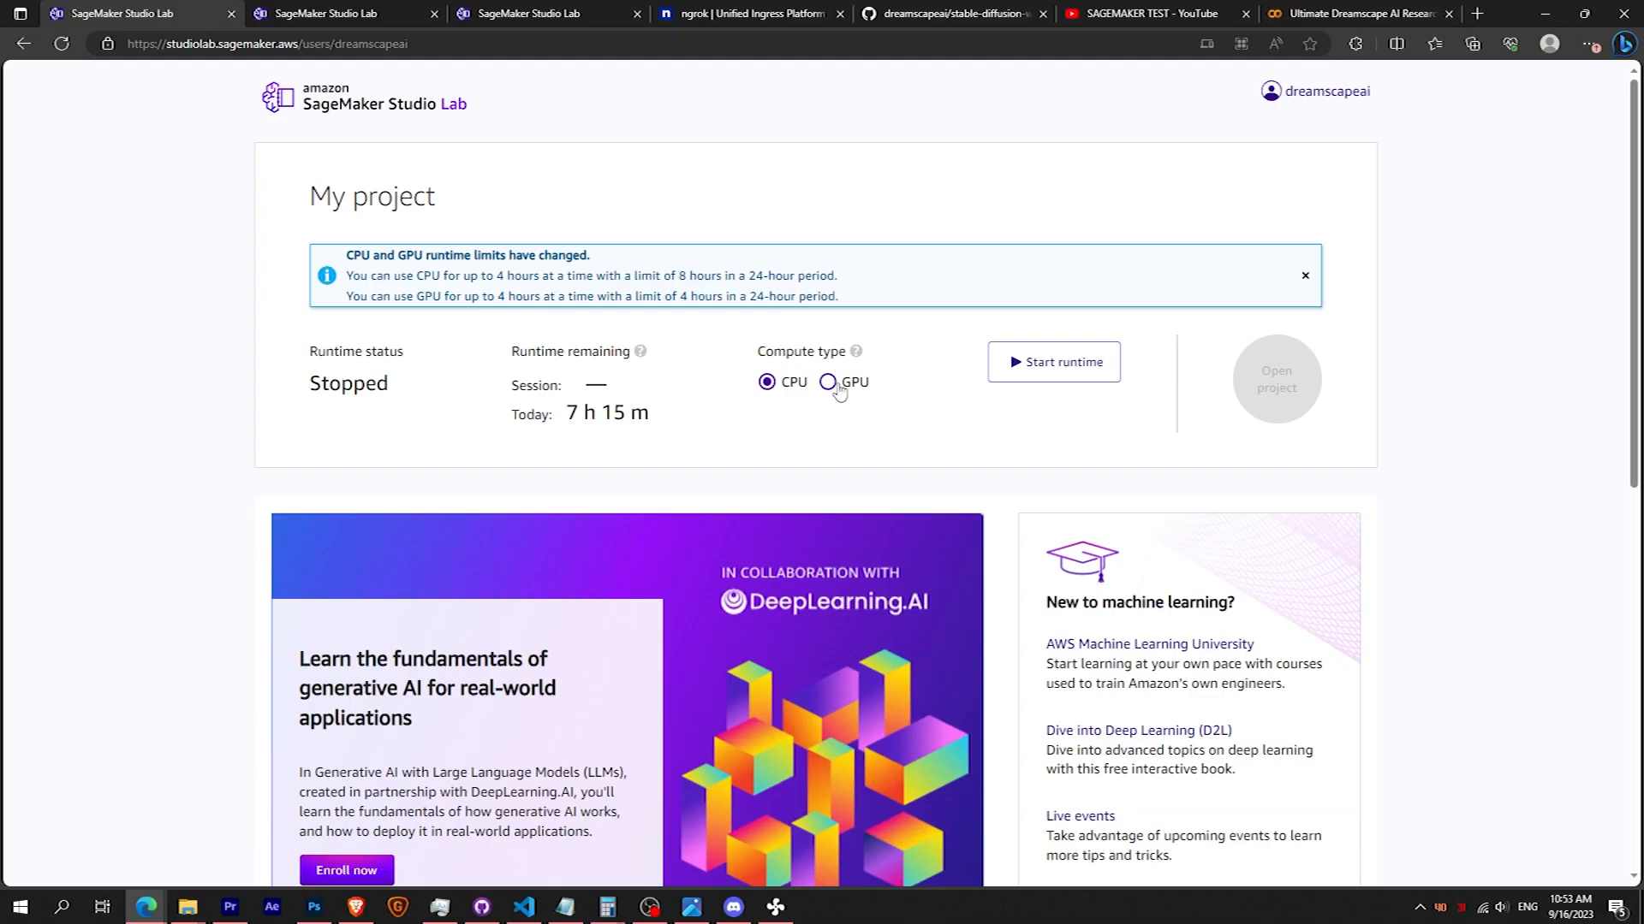
pyautogui.click(827, 381)
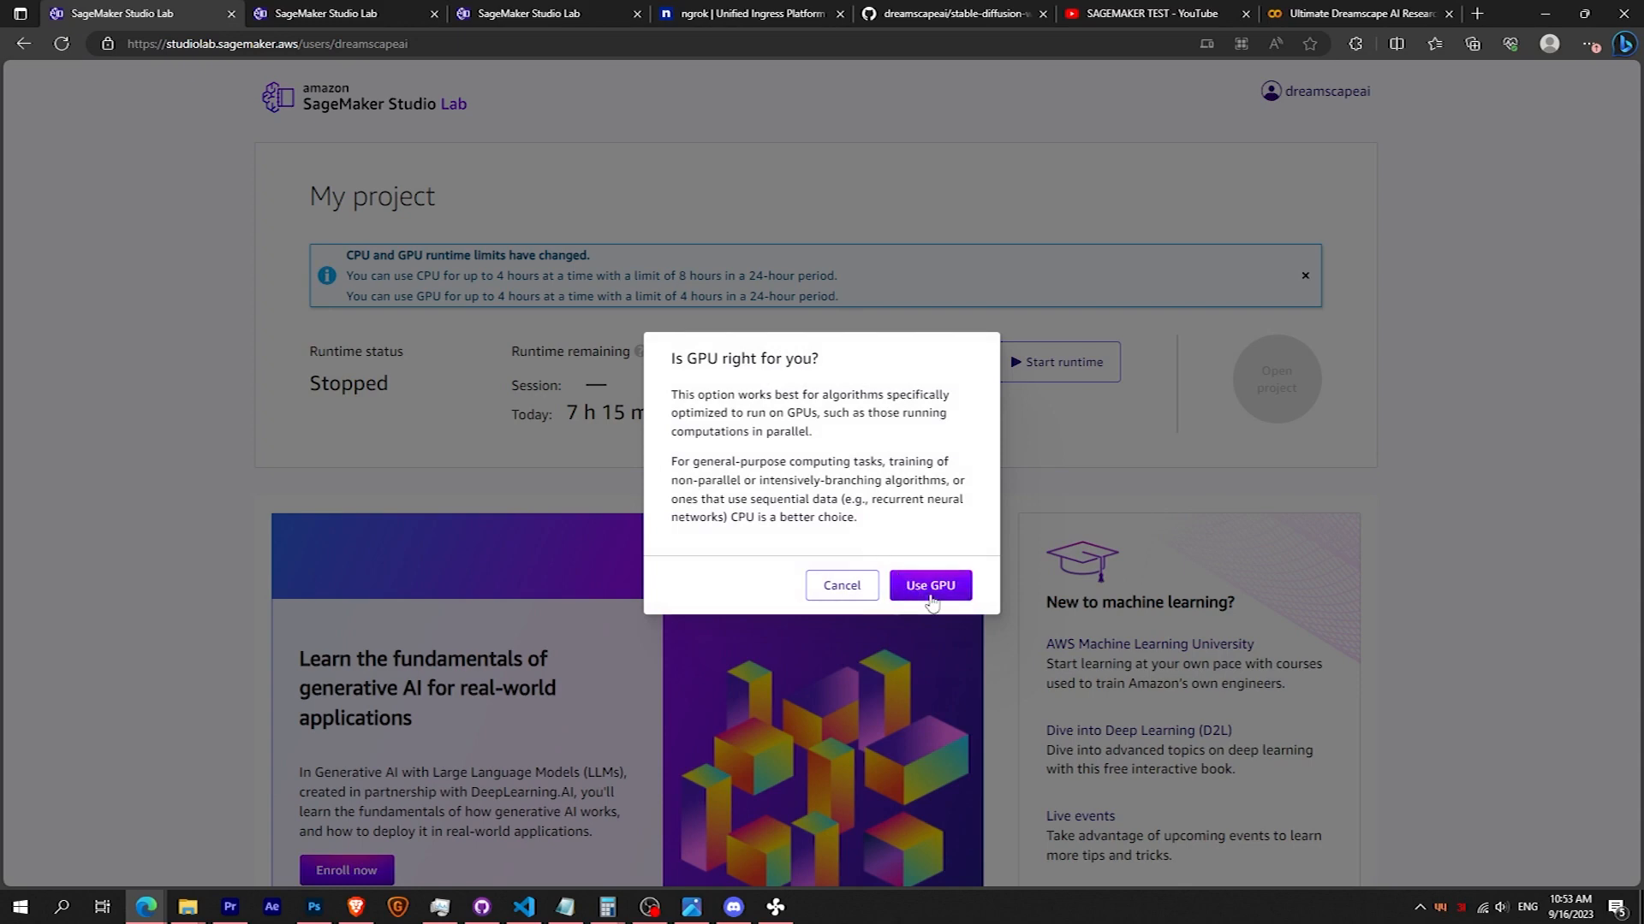
pyautogui.click(928, 584)
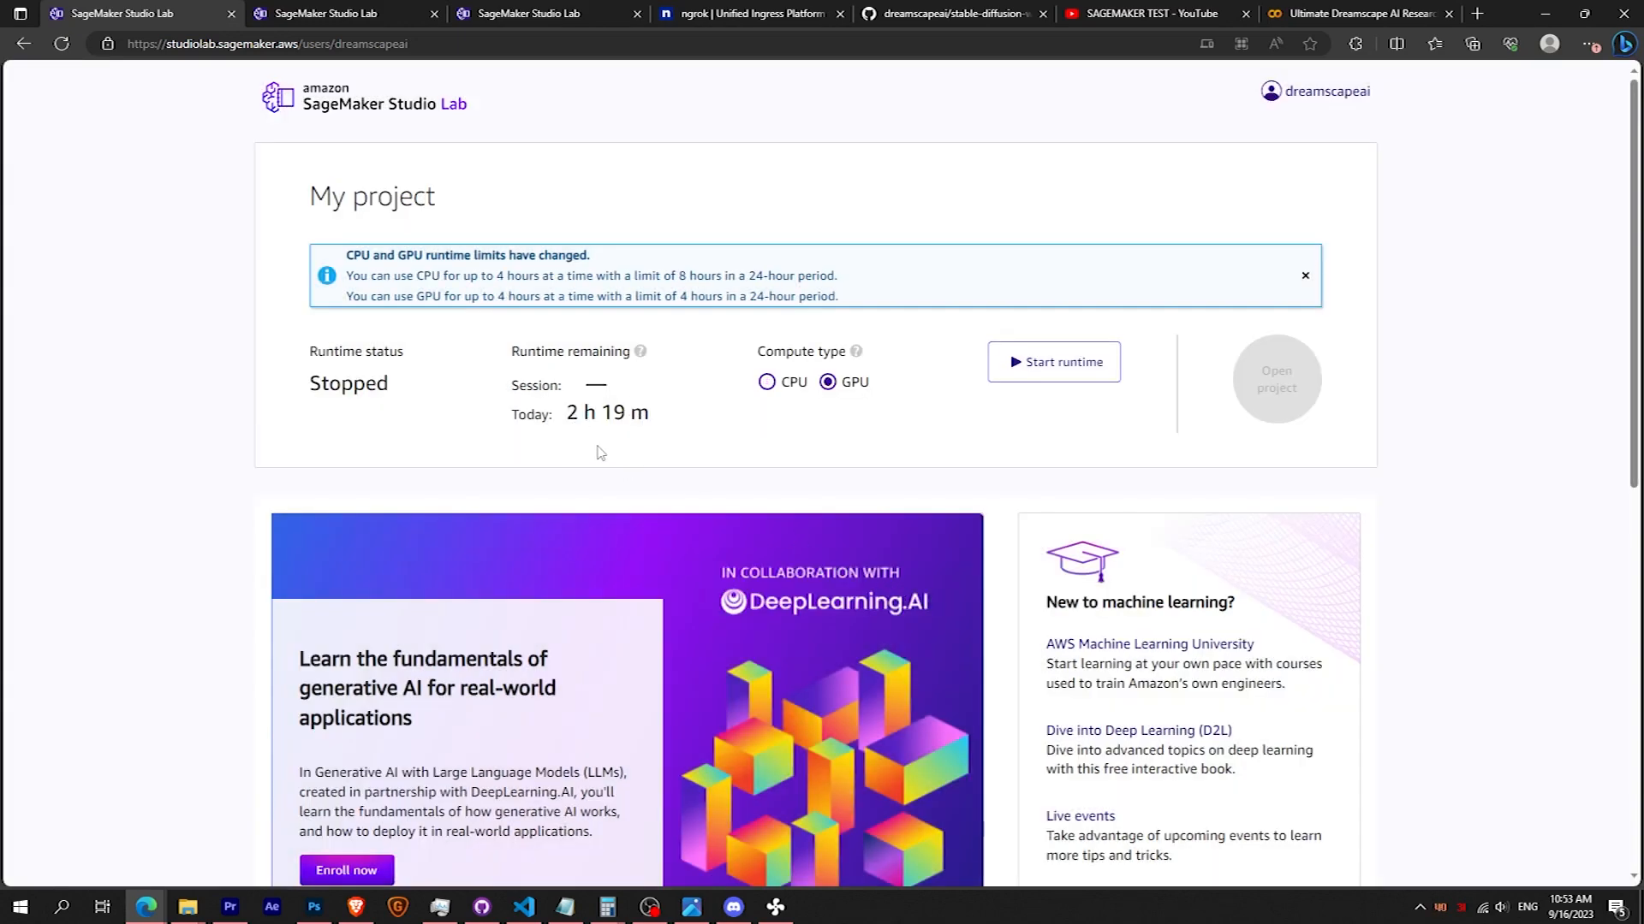
pyautogui.click(1052, 361)
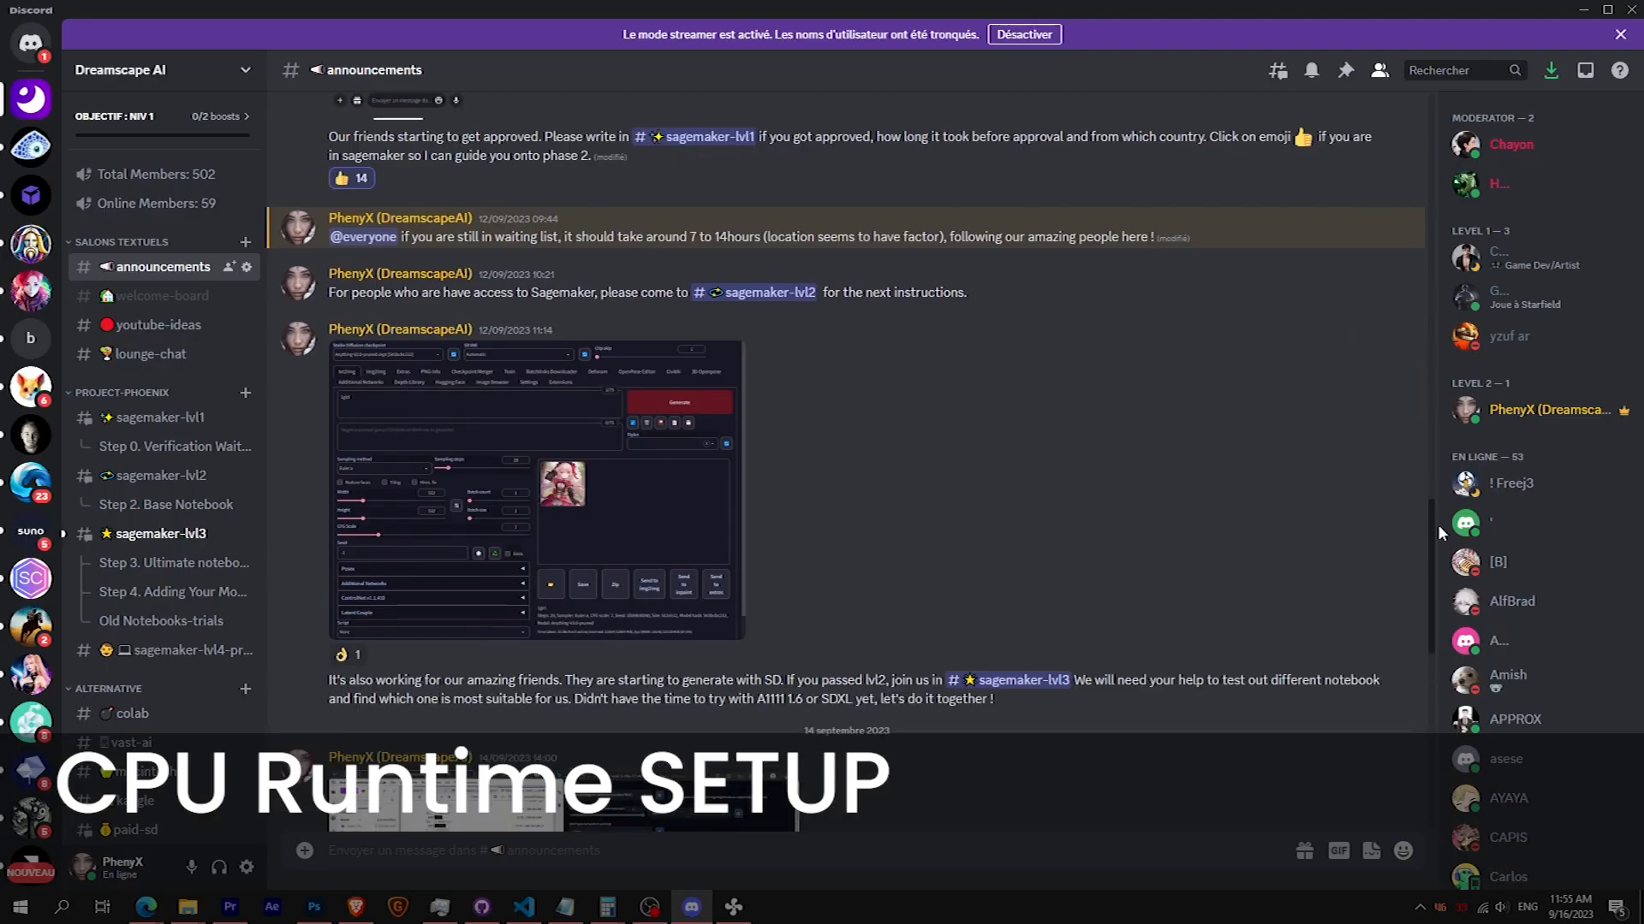
pyautogui.scroll(-3)
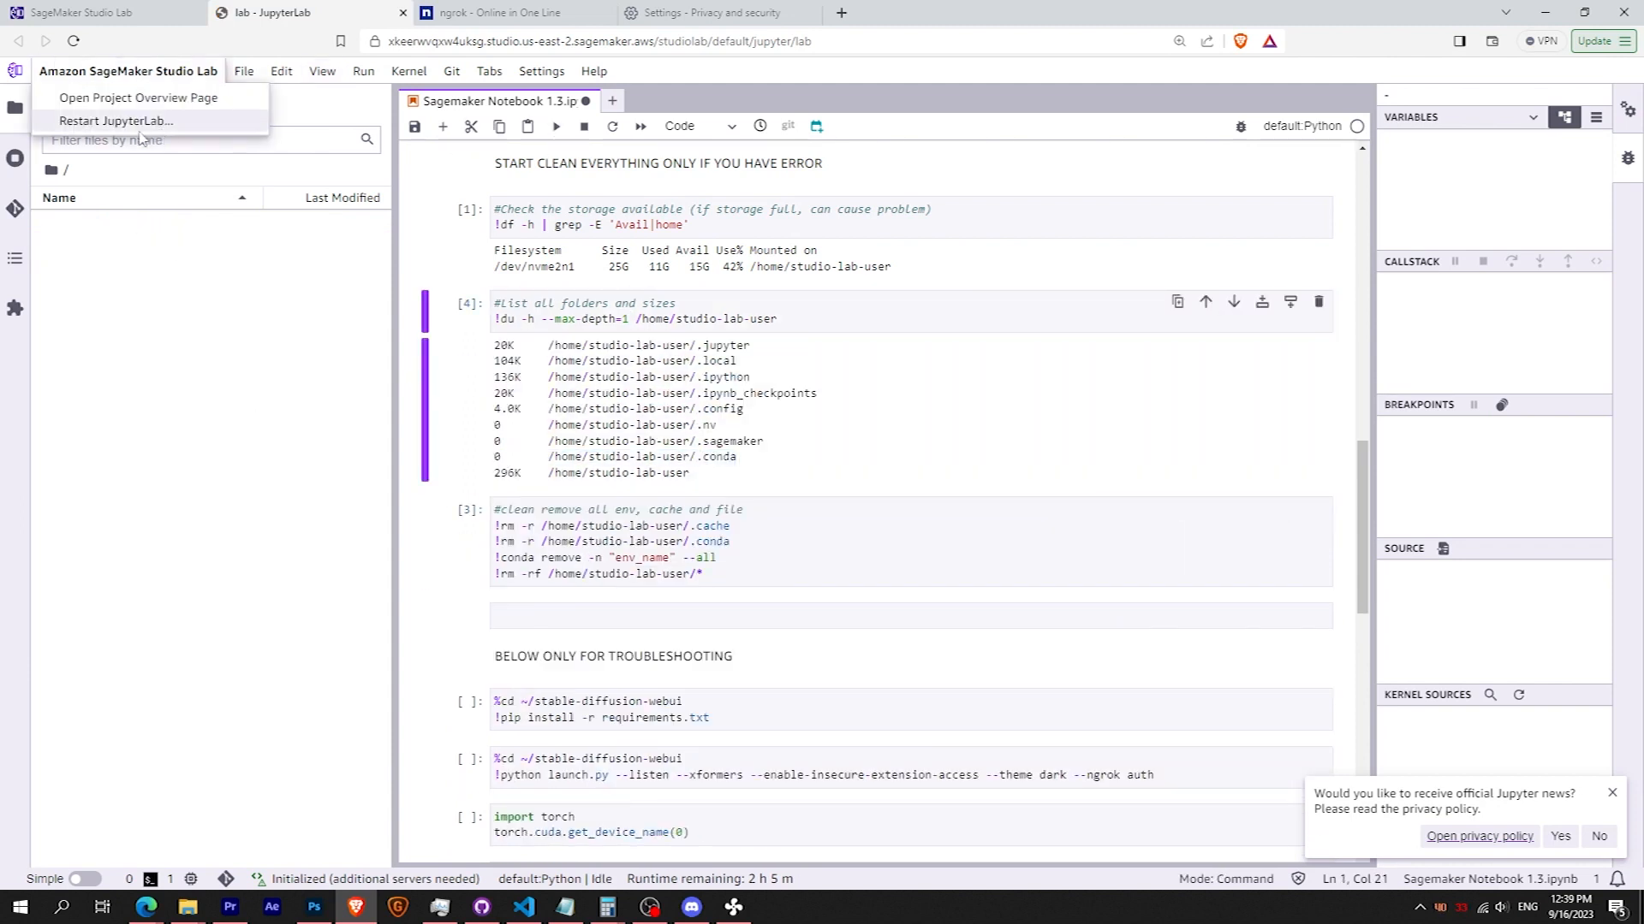
# - Choose Restart JupyterLab… from the Amazon SageMaker Studio Lab menu
pyautogui.click(115, 121)
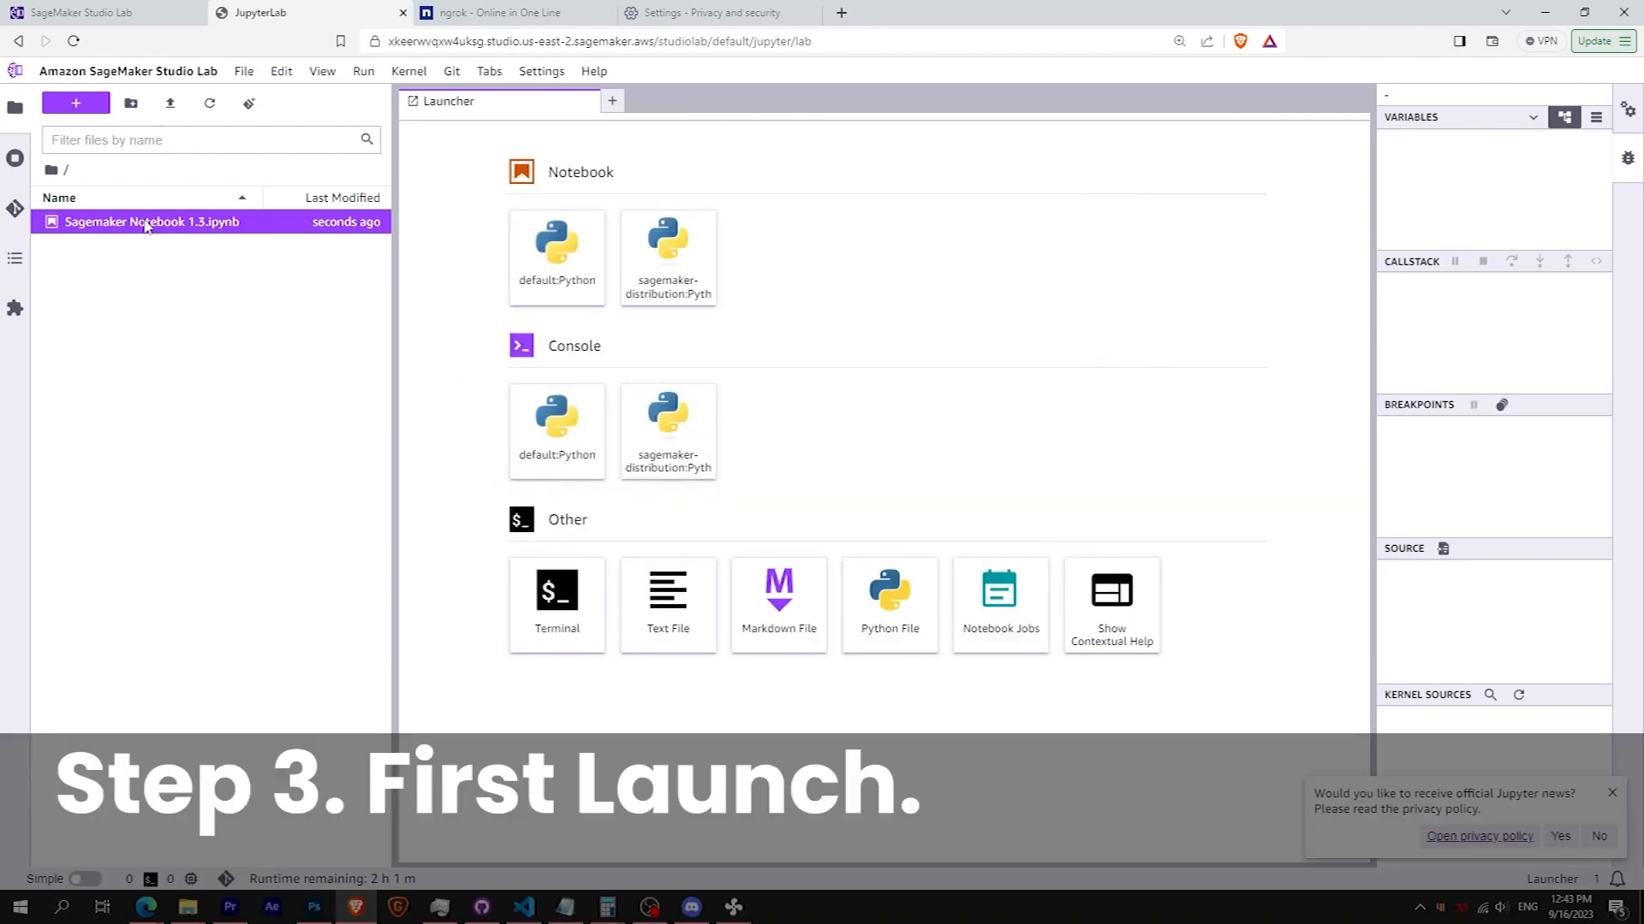
# - Open Sagemaker Notebook 1.3.ipynb and scroll to its conda install cell
pyautogui.doubleClick(151, 221)
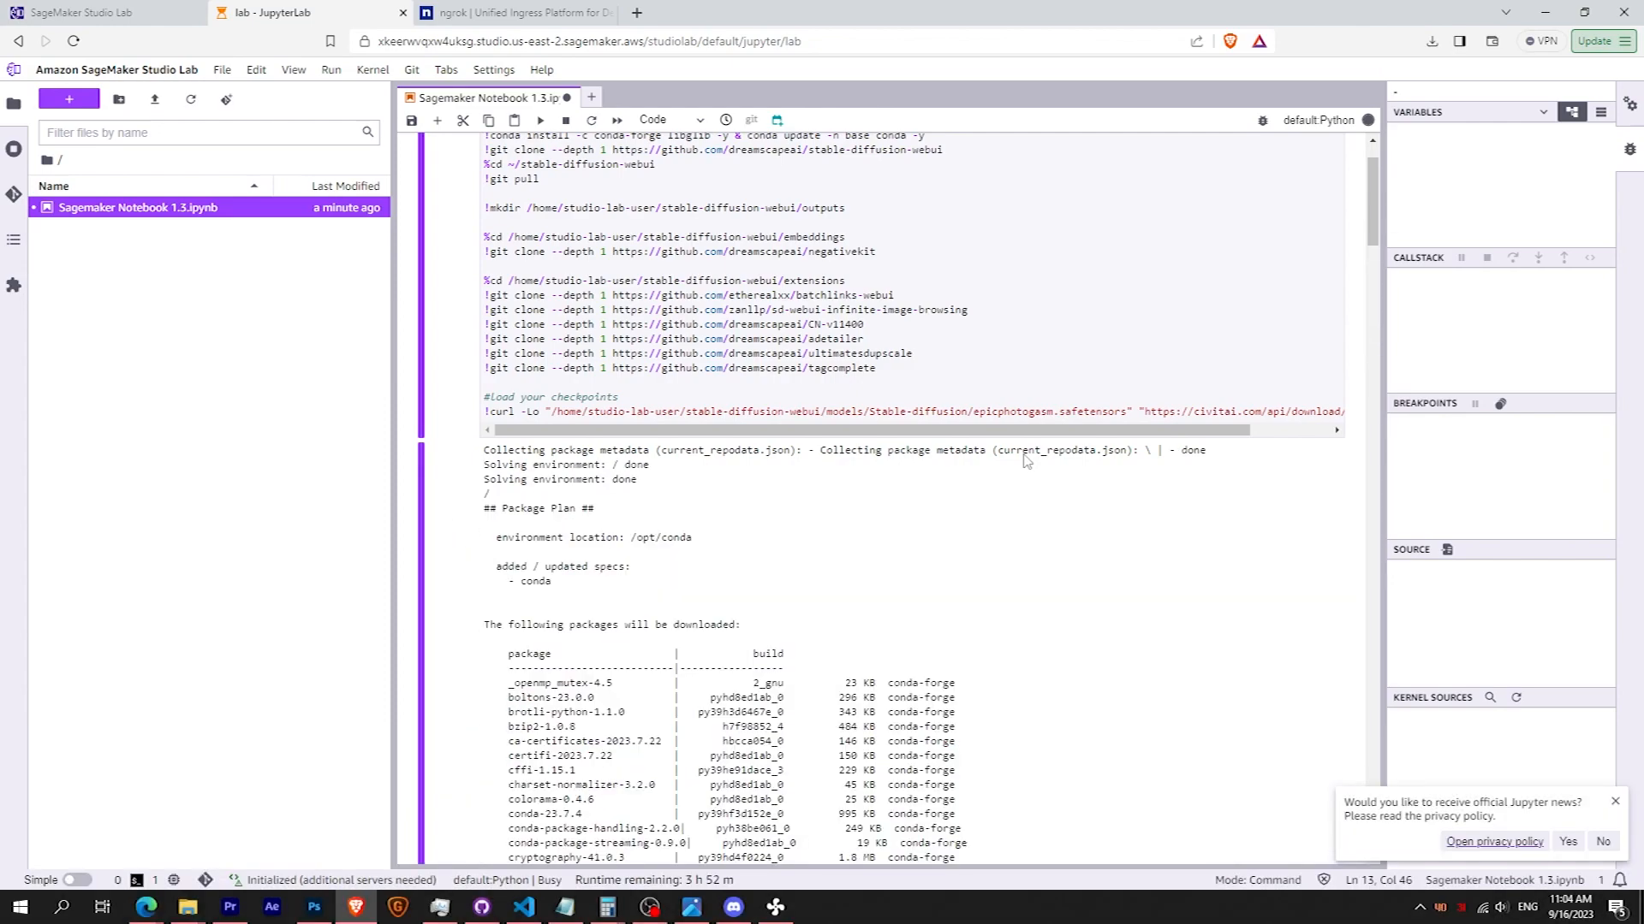
pyautogui.scroll(-3)
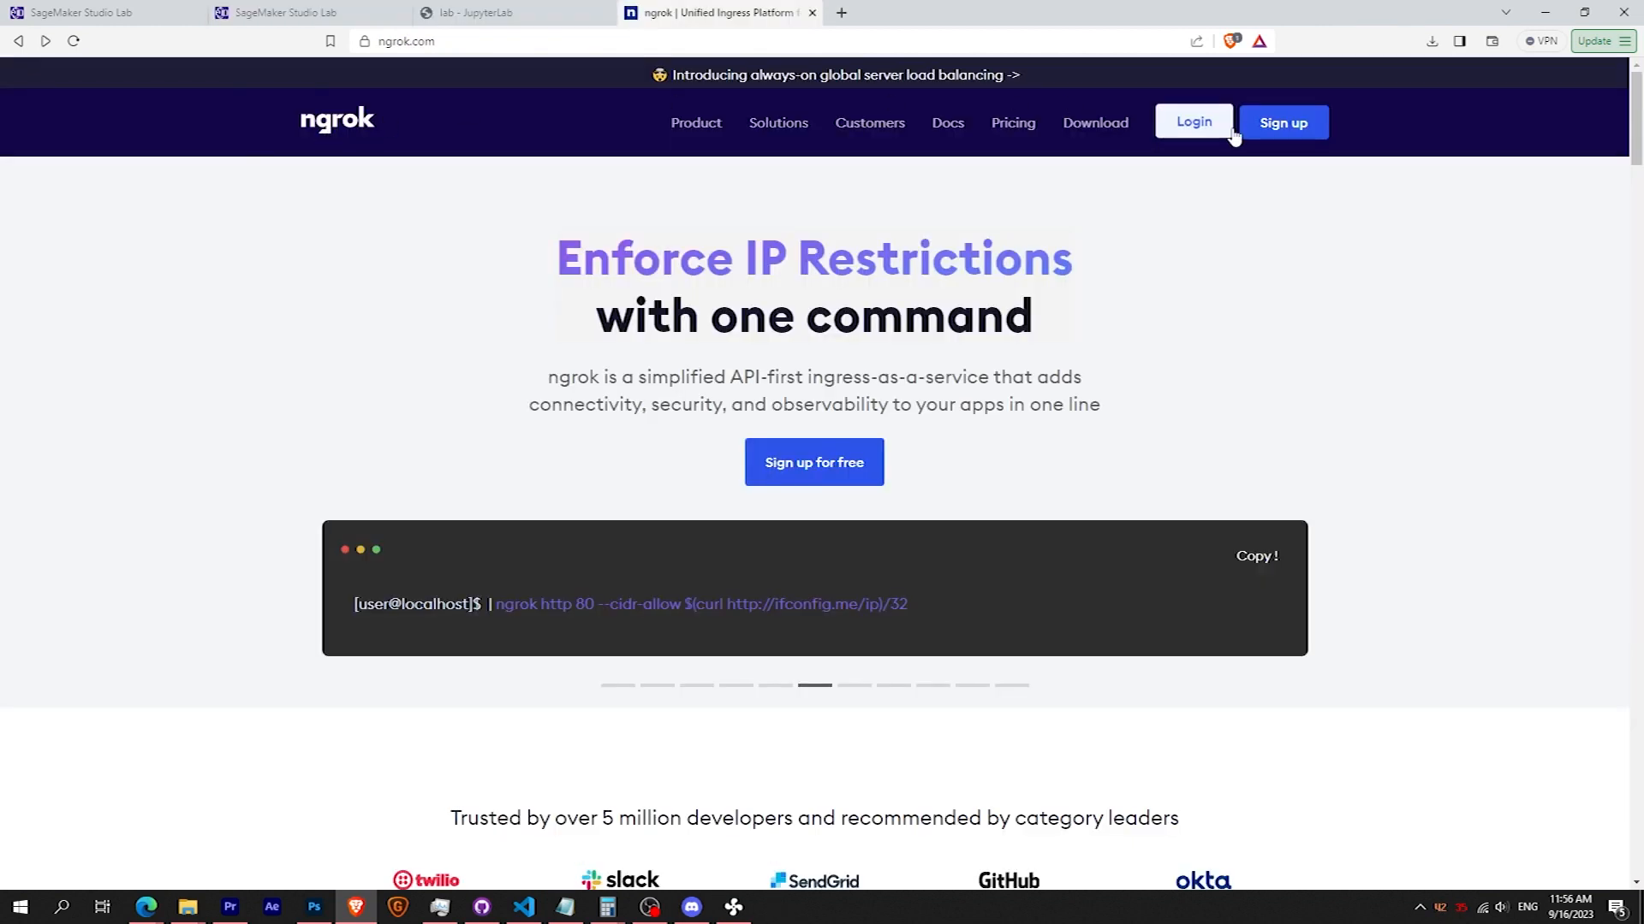
# - Log in to ngrok, reveal Your Authtoken, and select the notebook's launch cell
pyautogui.click(1283, 121)
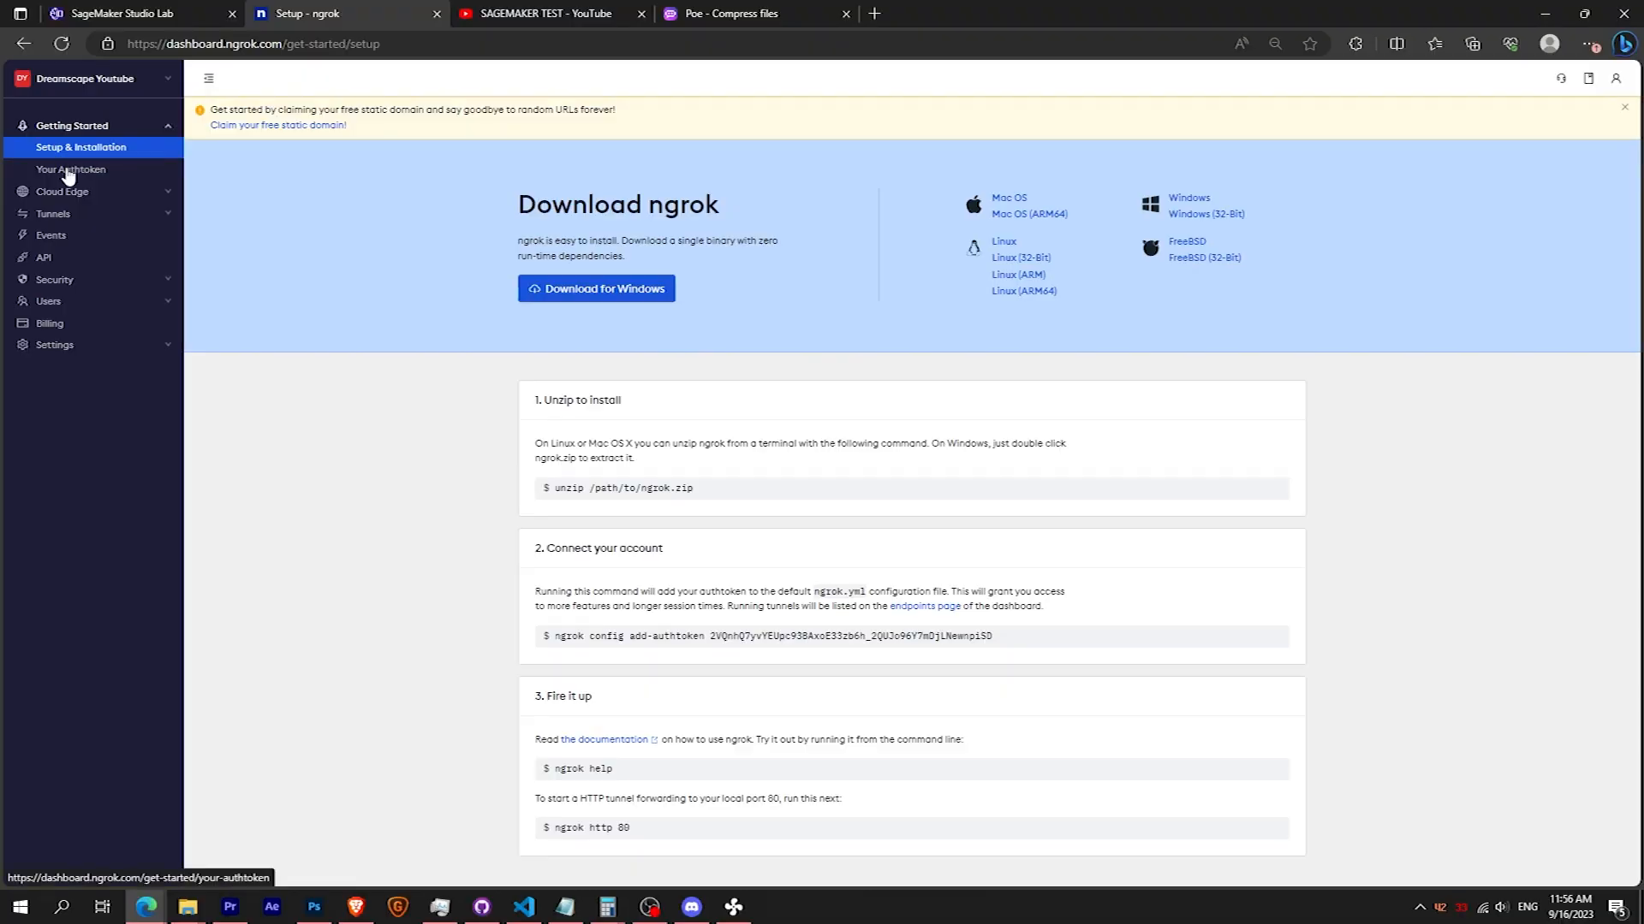
pyautogui.click(70, 169)
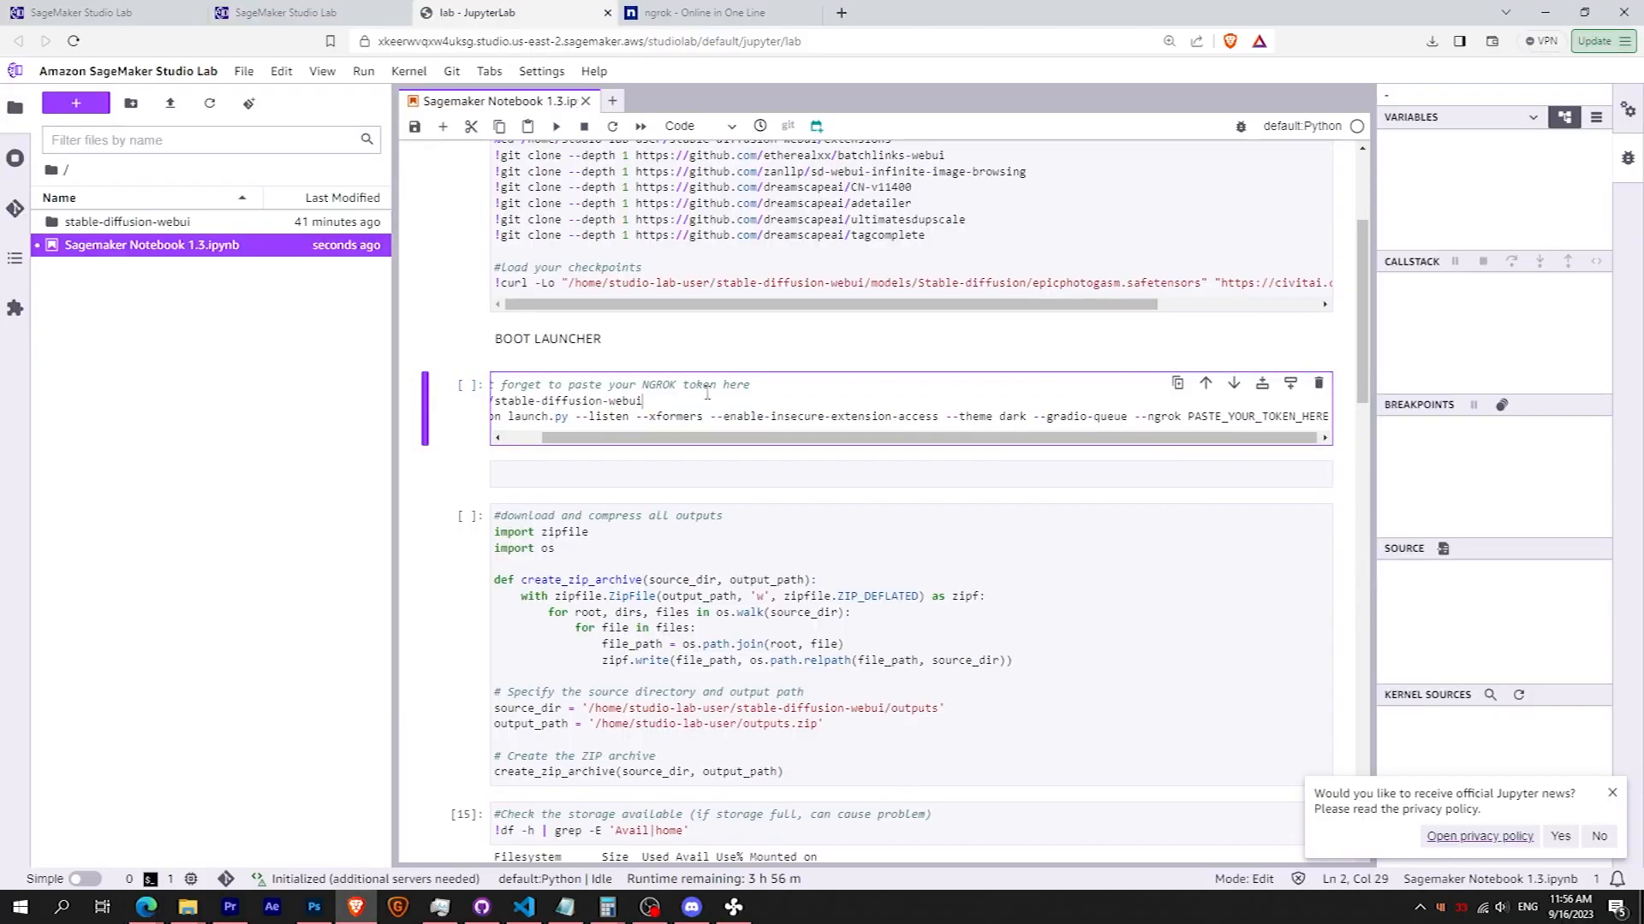
pyautogui.click(1187, 416)
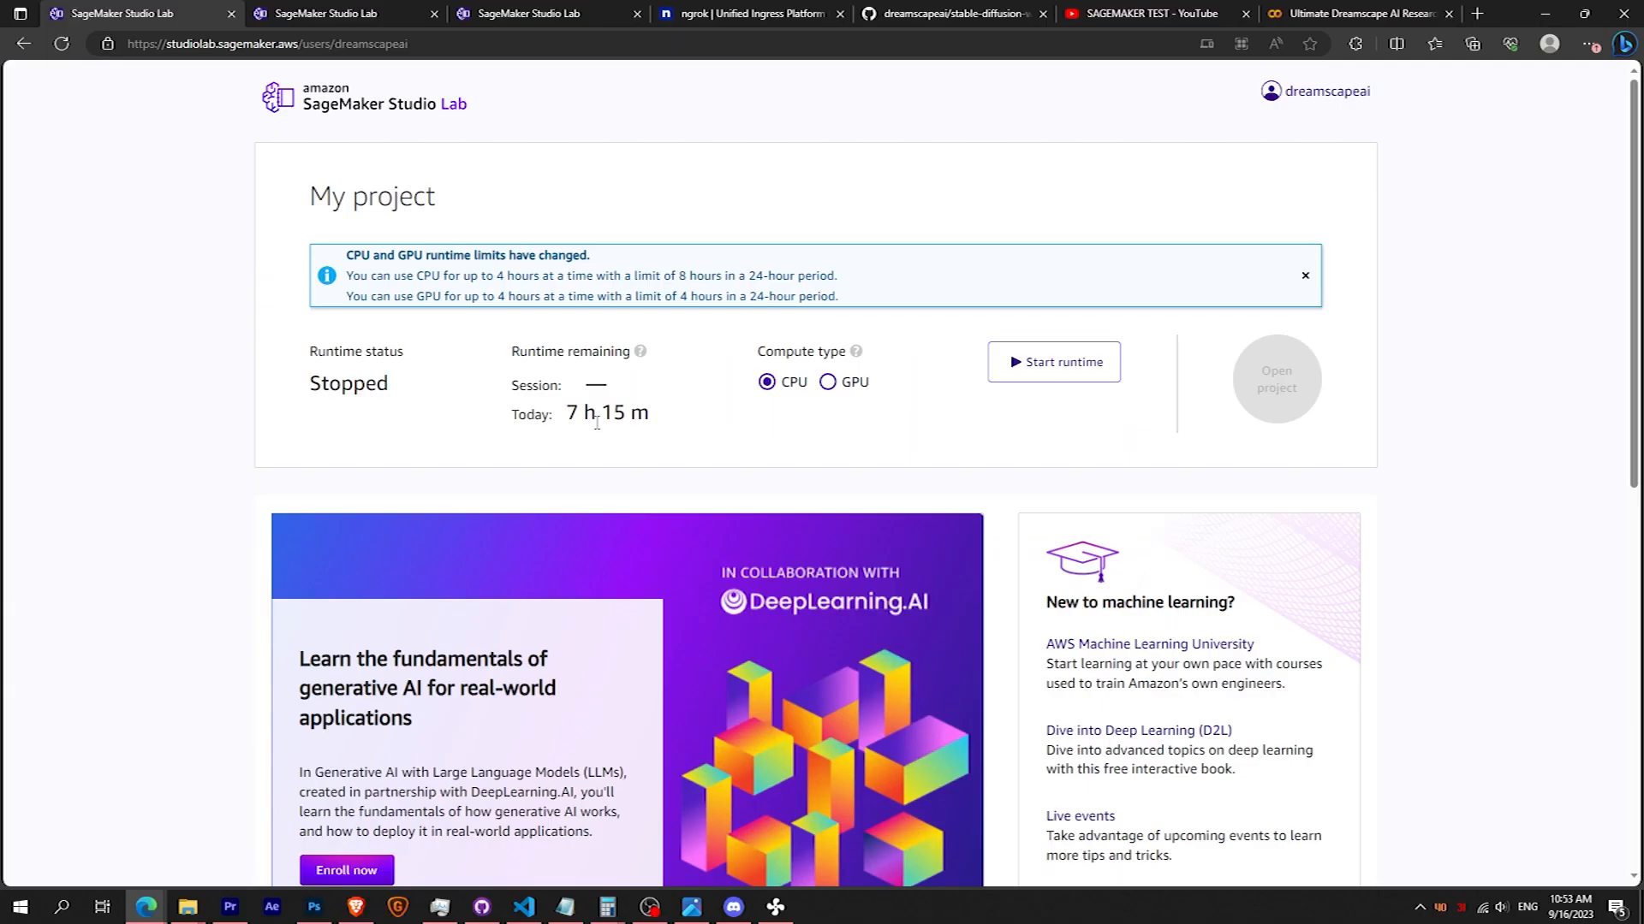
pyautogui.moveTo(839, 392)
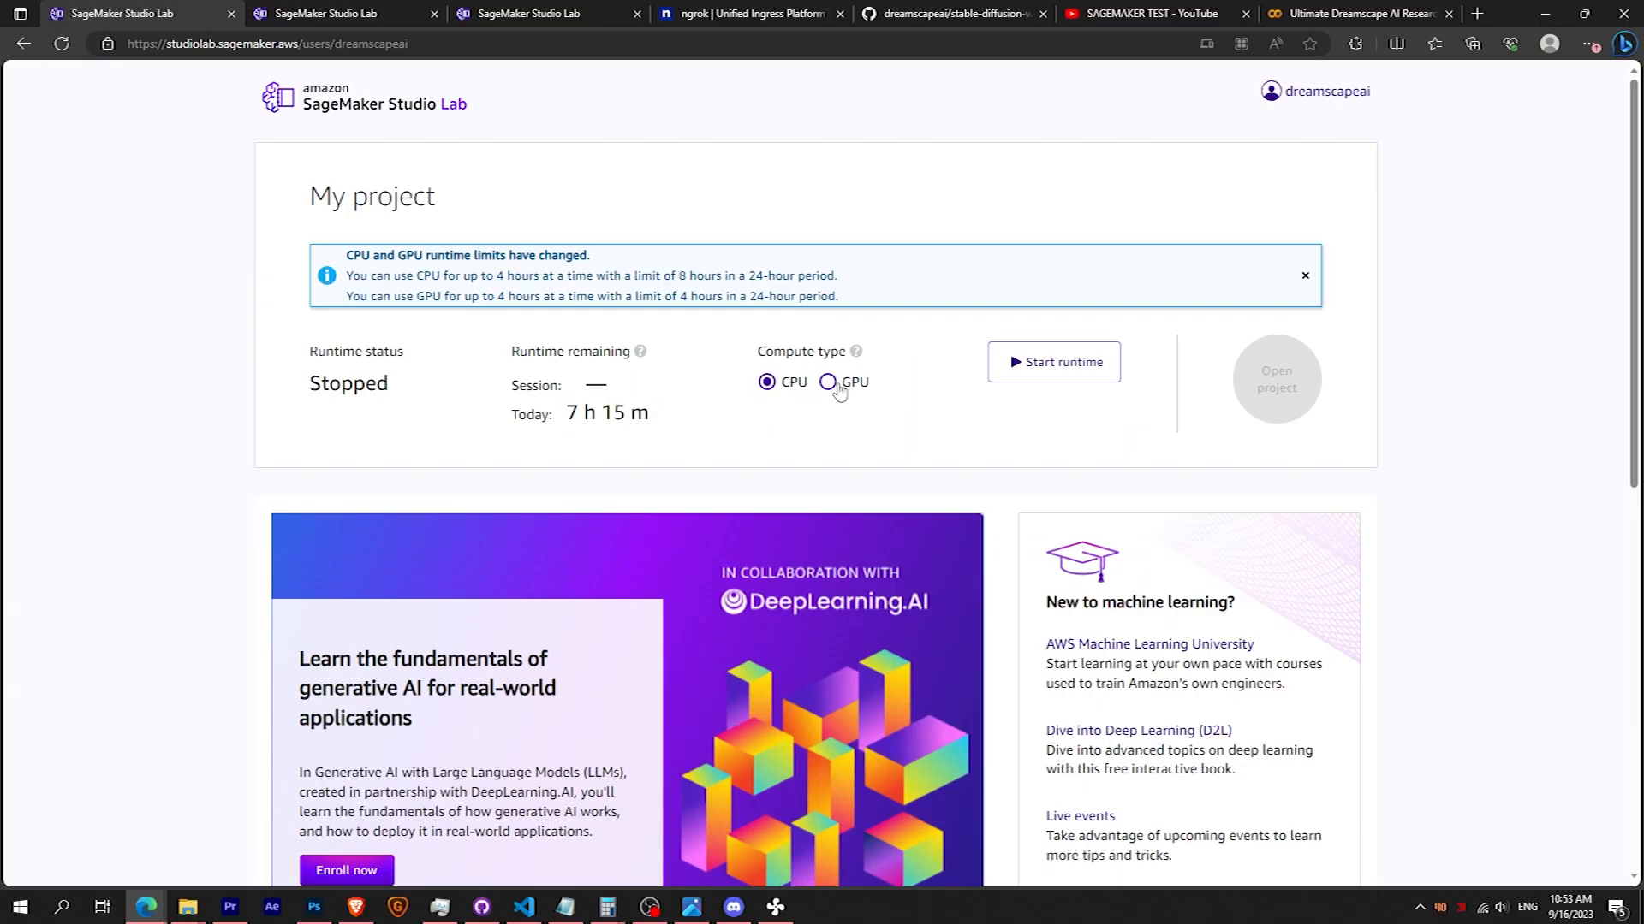
# - Start a GPU runtime for the project and open it
pyautogui.click(826, 382)
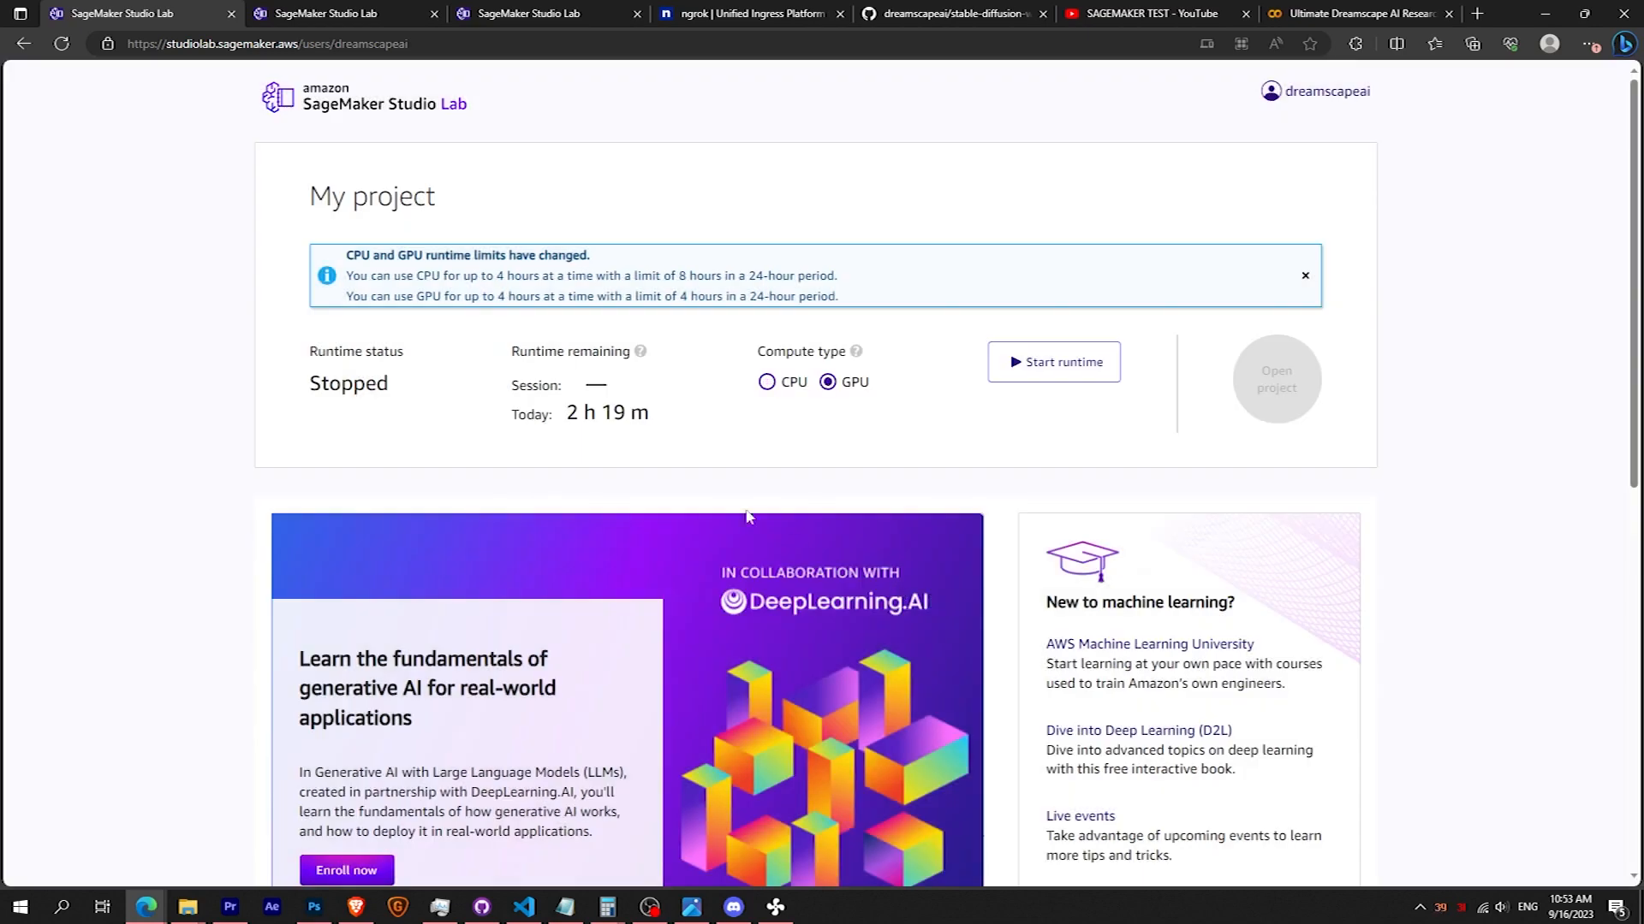
pyautogui.moveTo(596, 452)
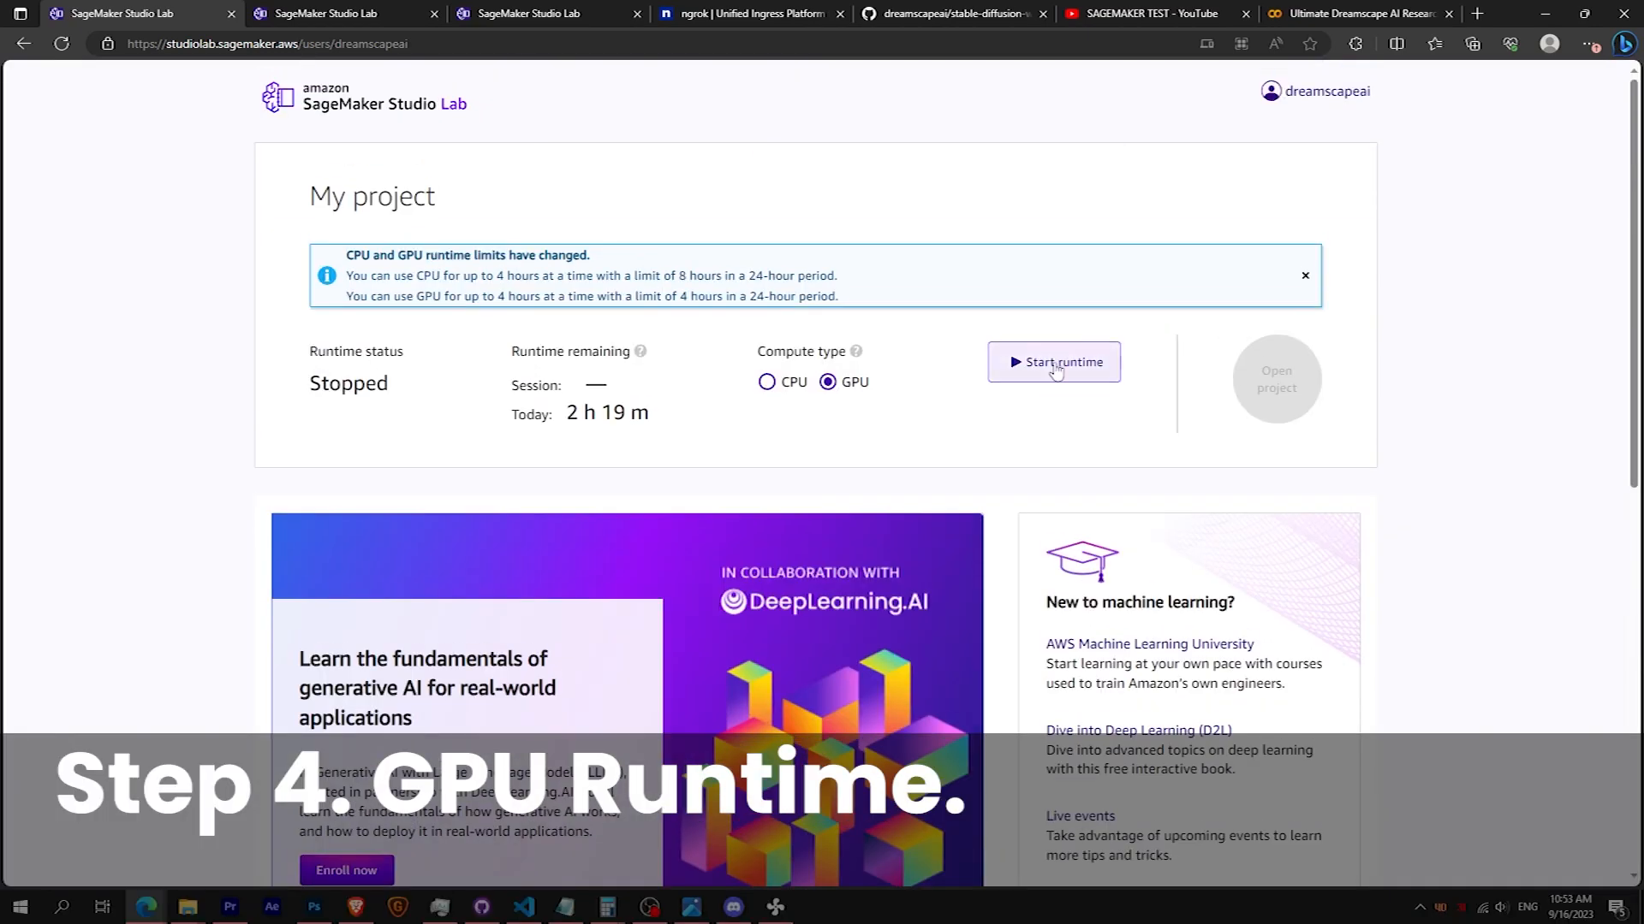
pyautogui.click(1052, 360)
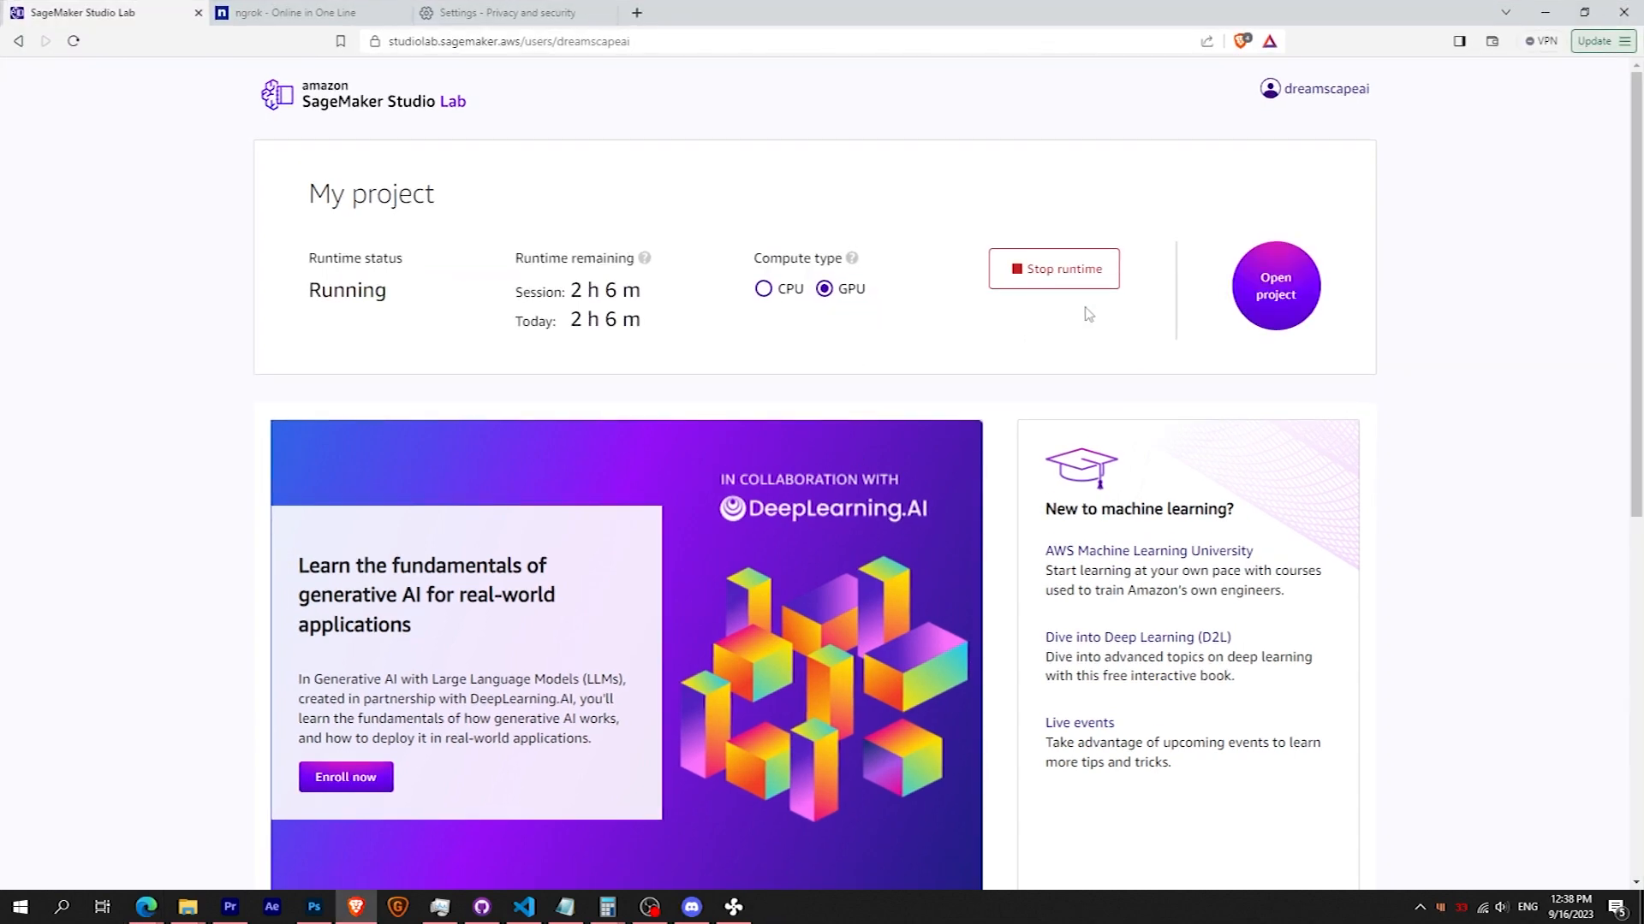
pyautogui.click(1275, 287)
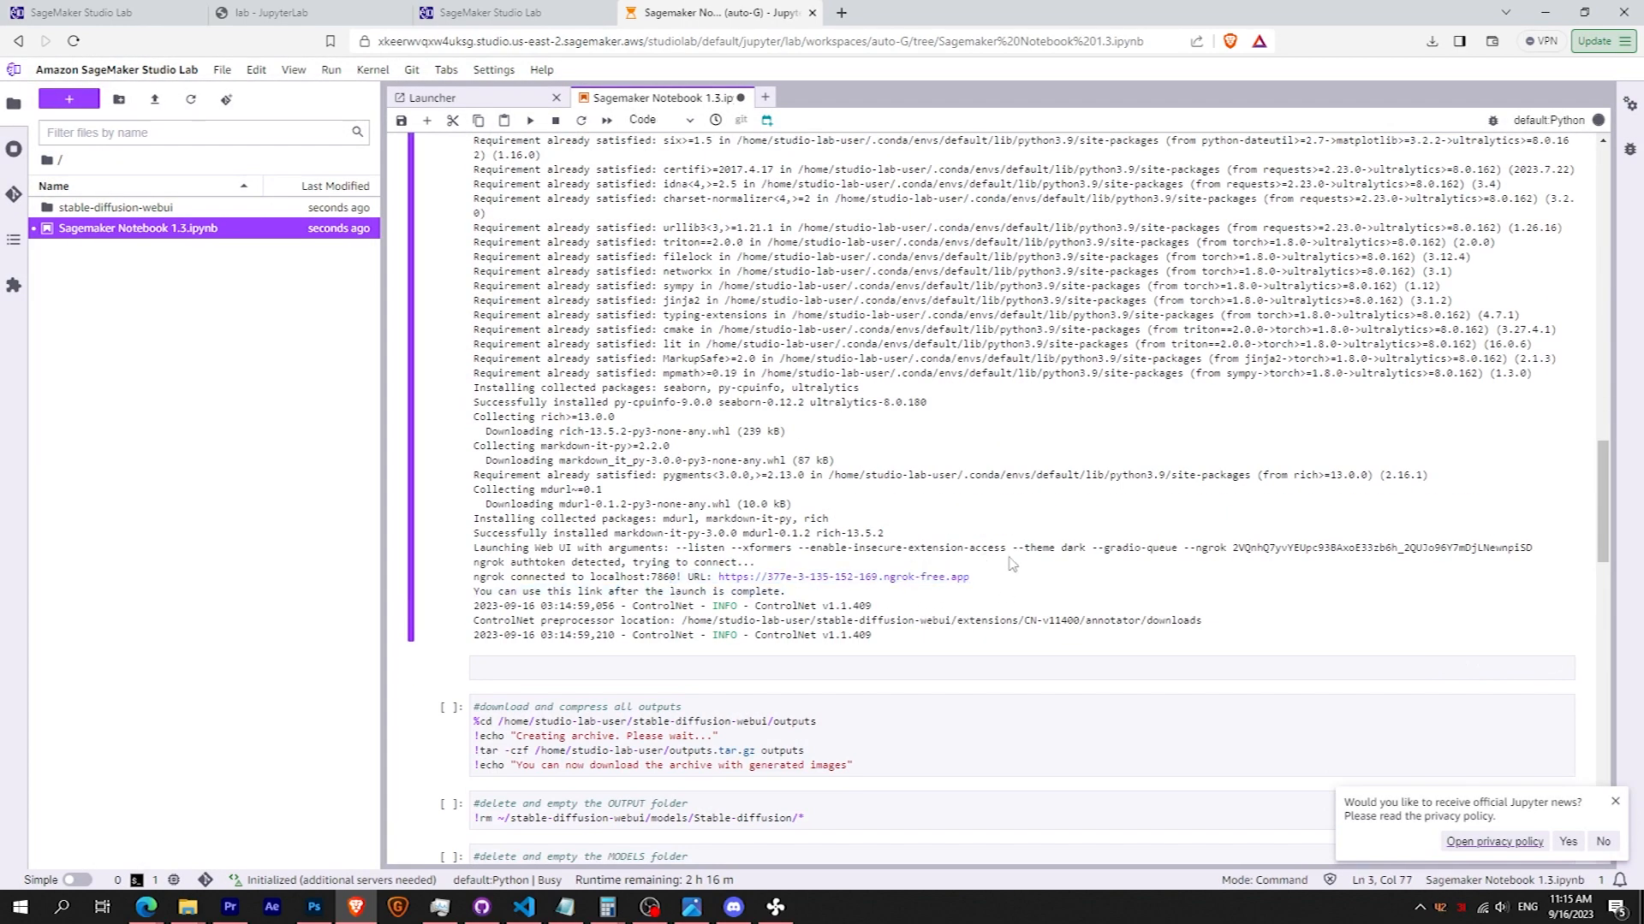
# - Follow the launch cell's ngrok URL through Visit Site to Stable Diffusion
pyautogui.click(844, 576)
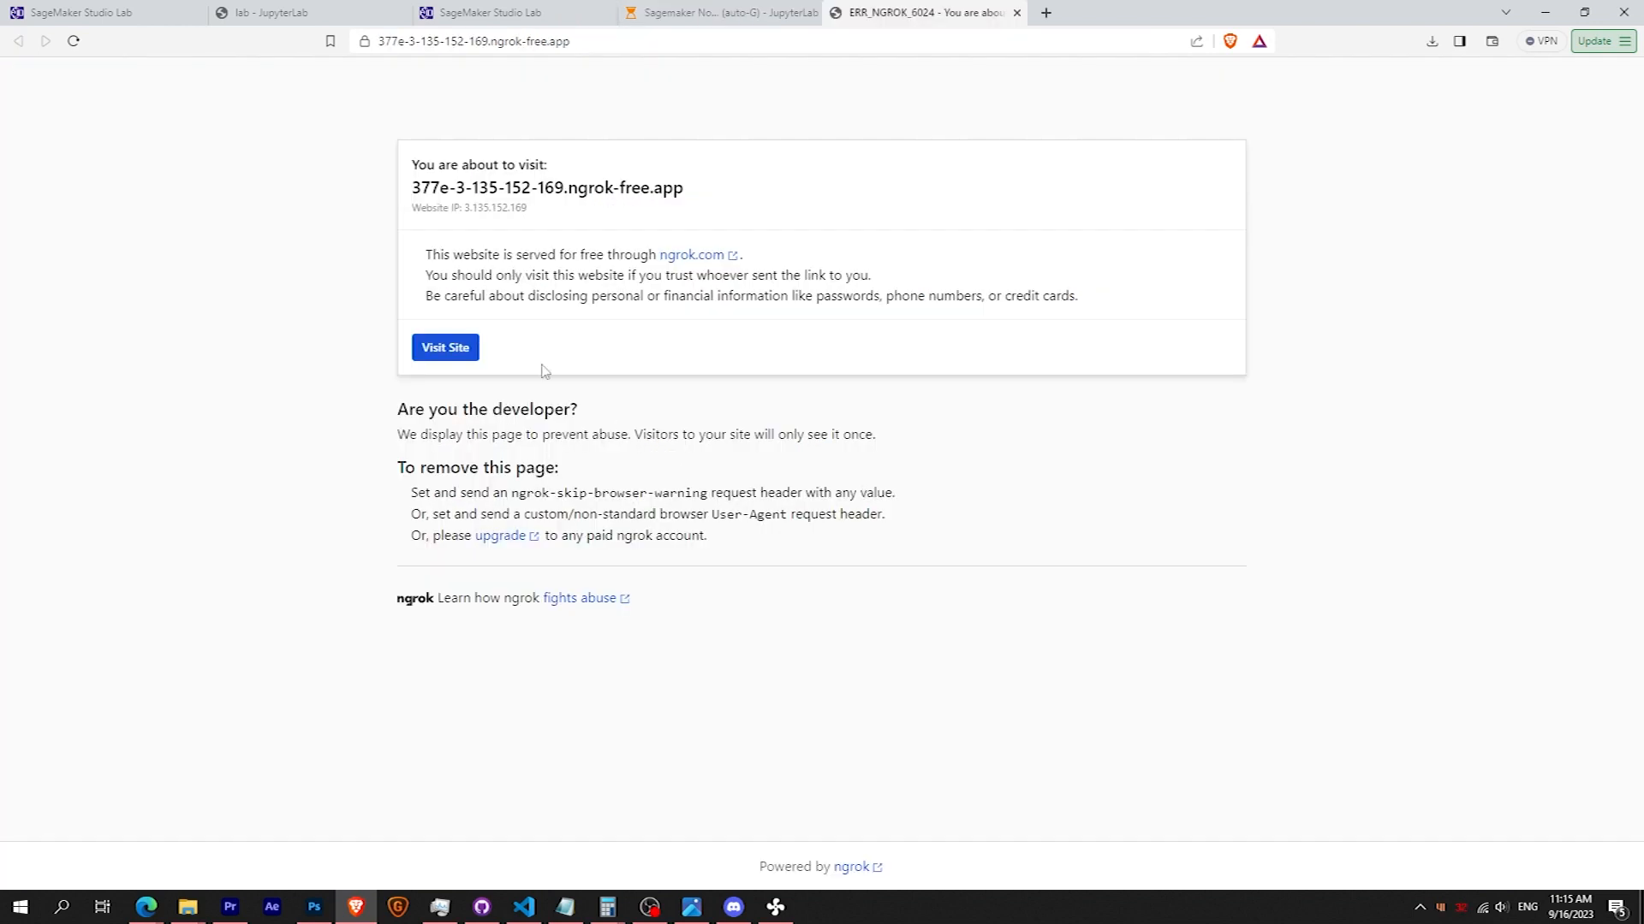
pyautogui.moveTo(478, 253); pyautogui.dragTo(621, 253)
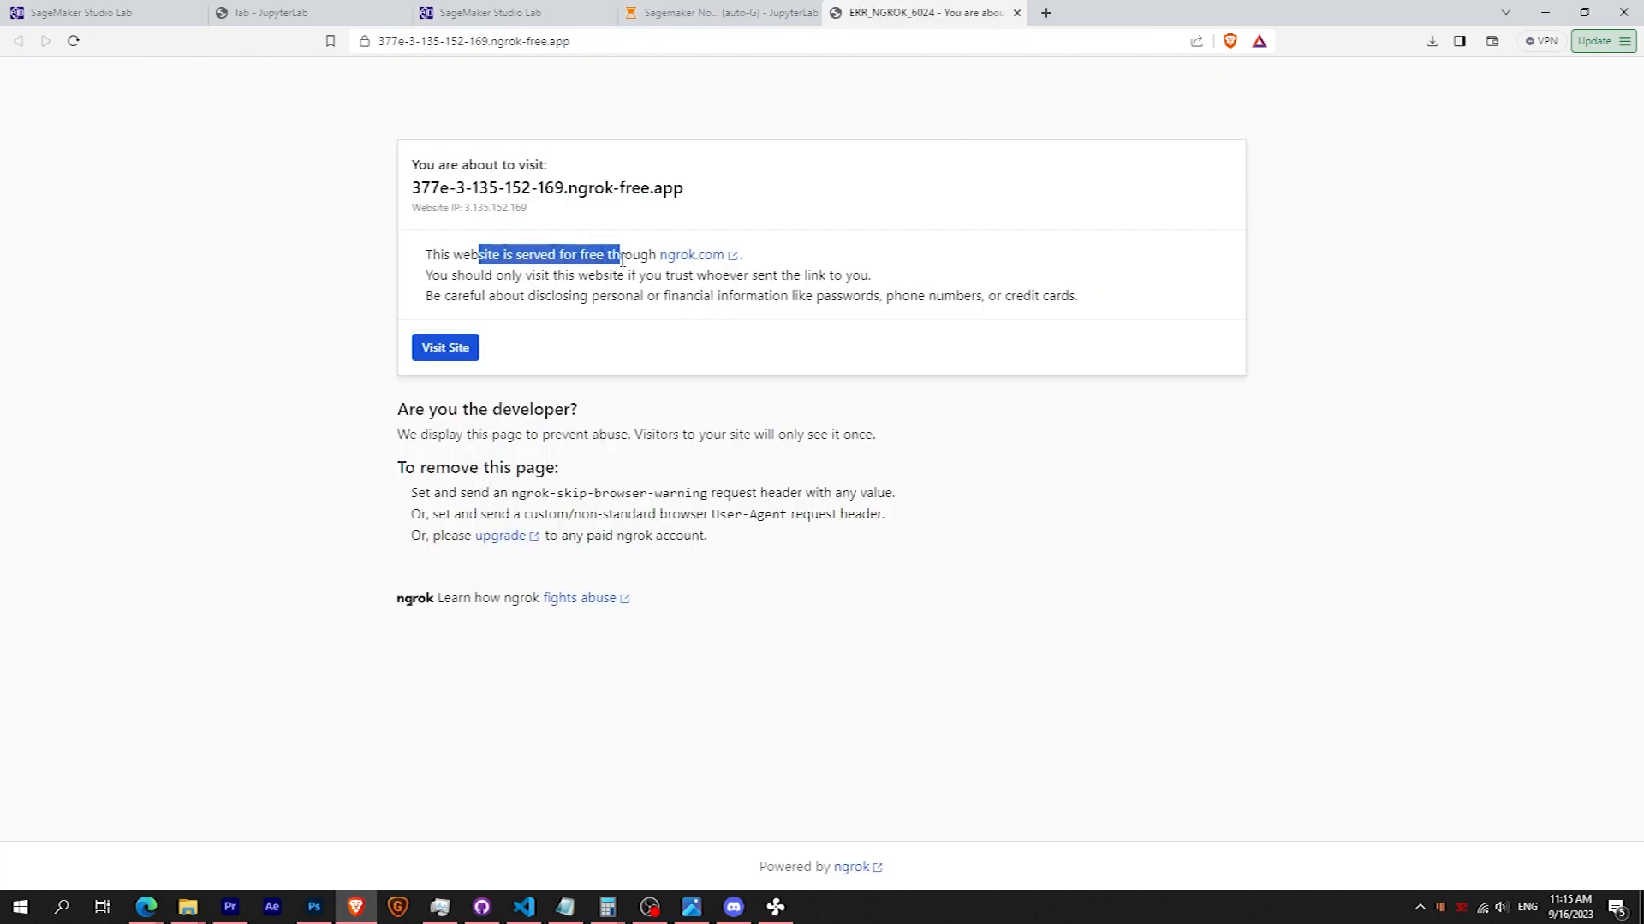
pyautogui.click(443, 346)
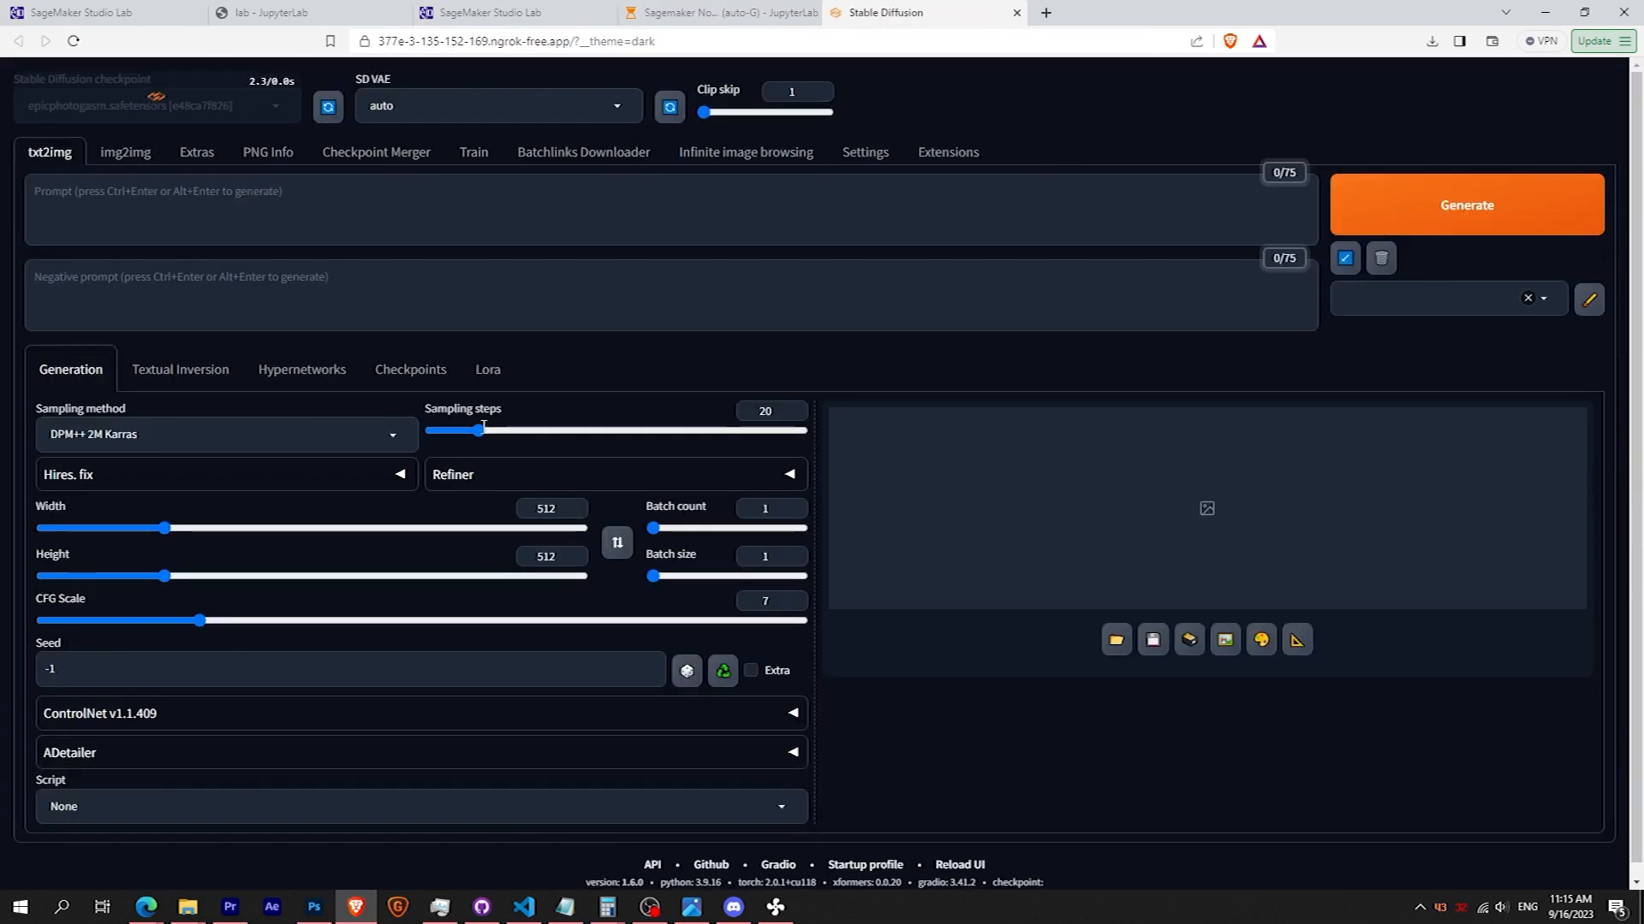
# - Generate images for the prompt 'woman wearing a hat' and view the outputs browser
pyautogui.write('woman wearing a hat')
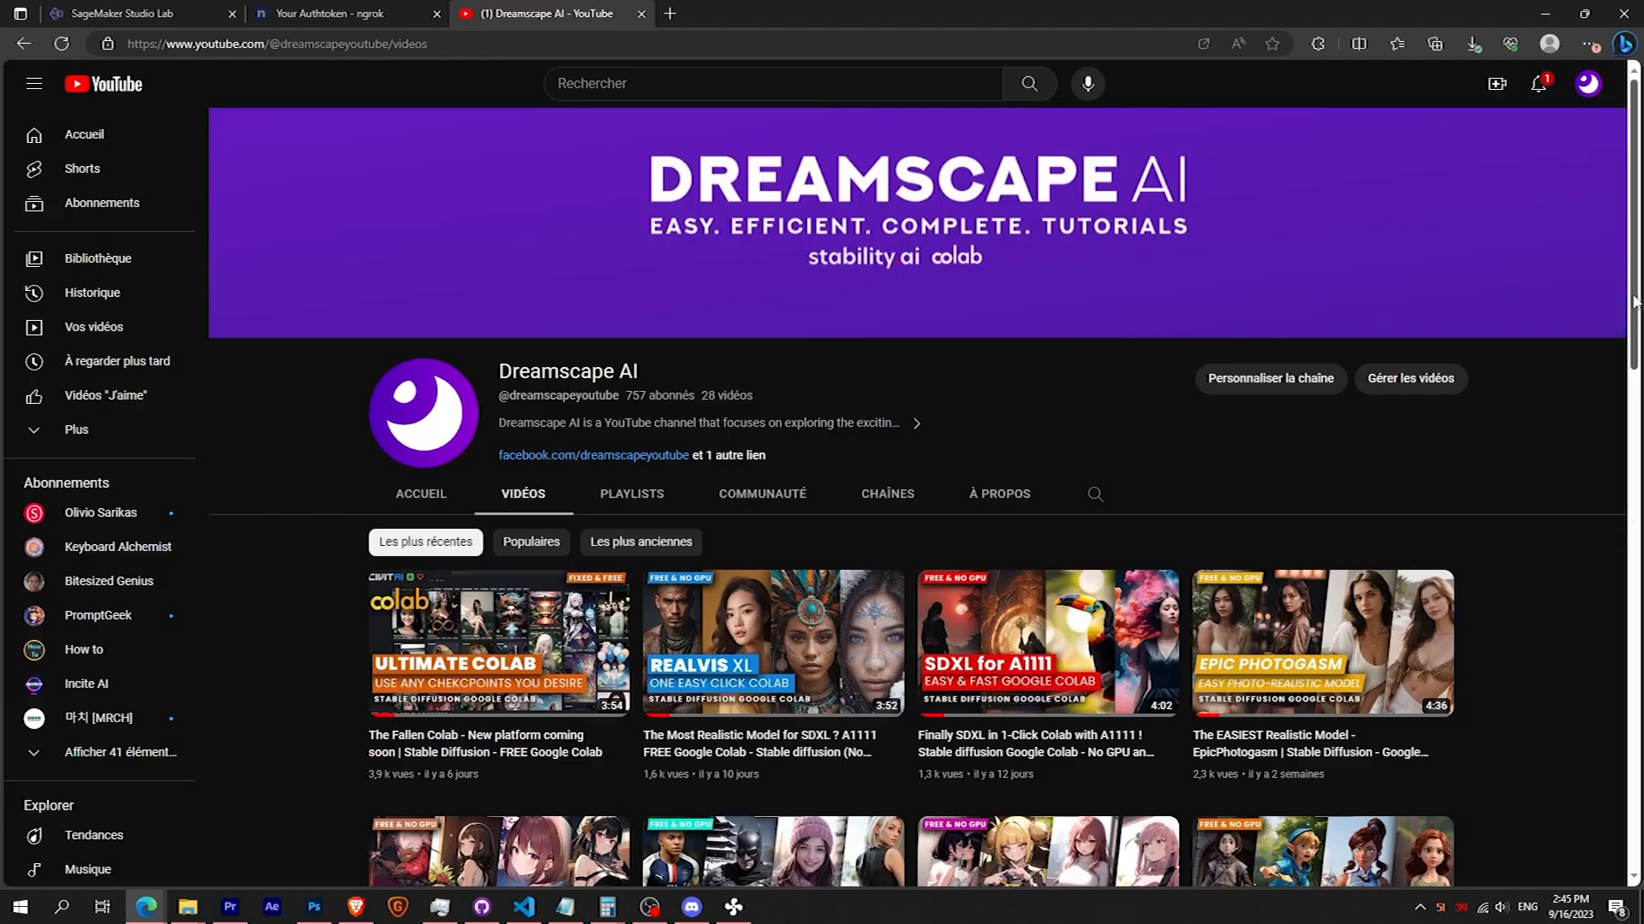
pyautogui.scroll(-3)
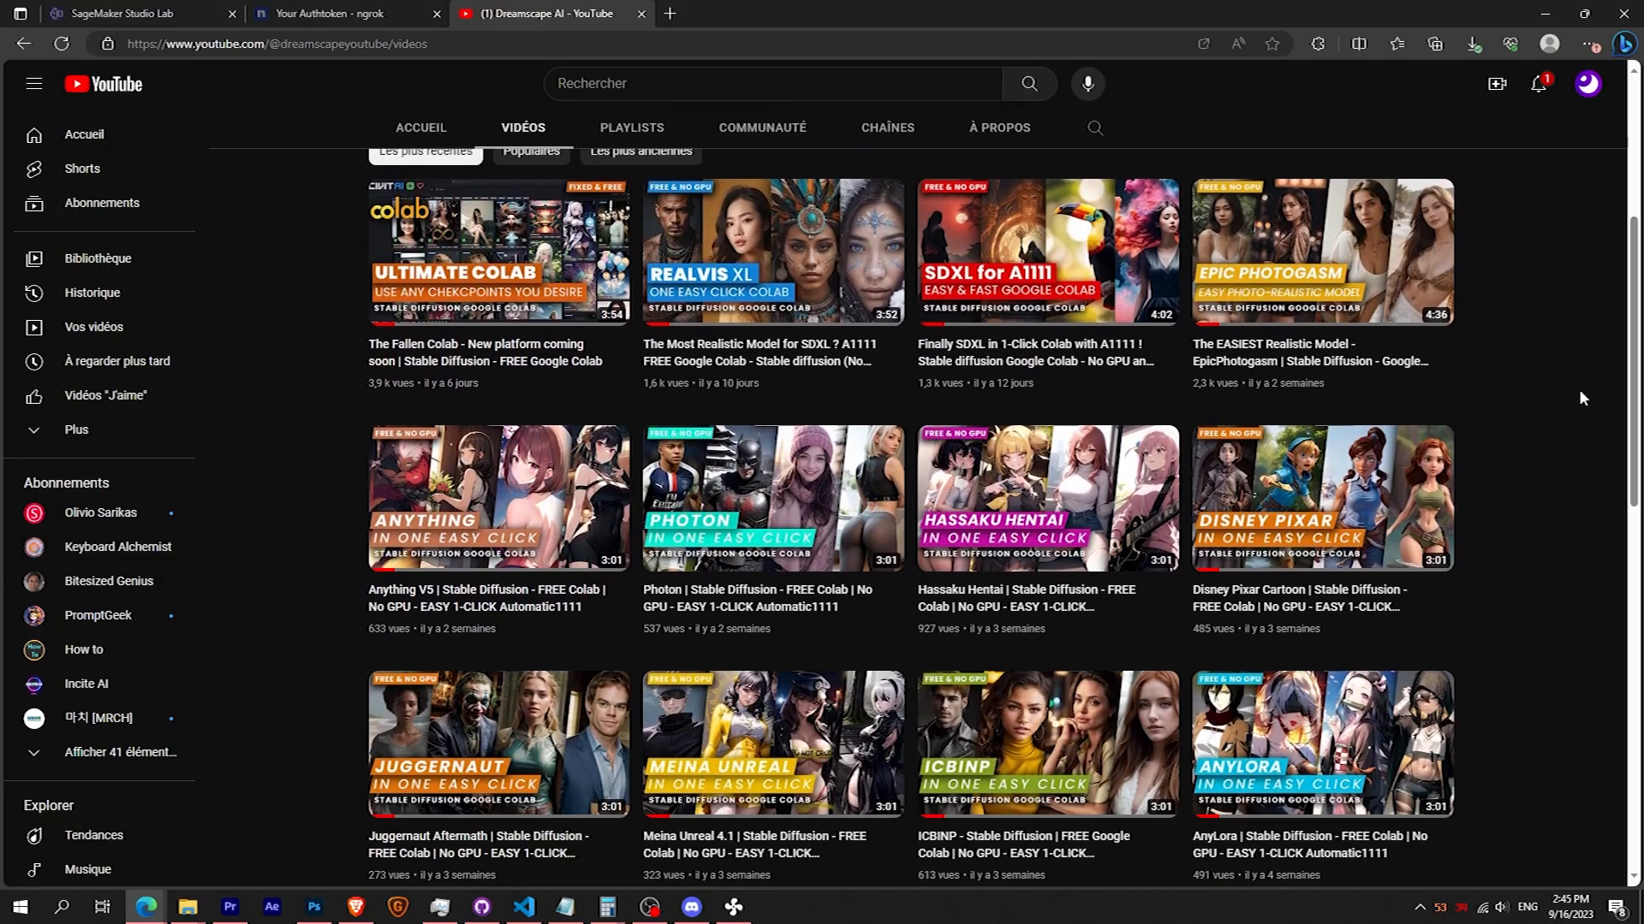
pyautogui.click(886, 13)
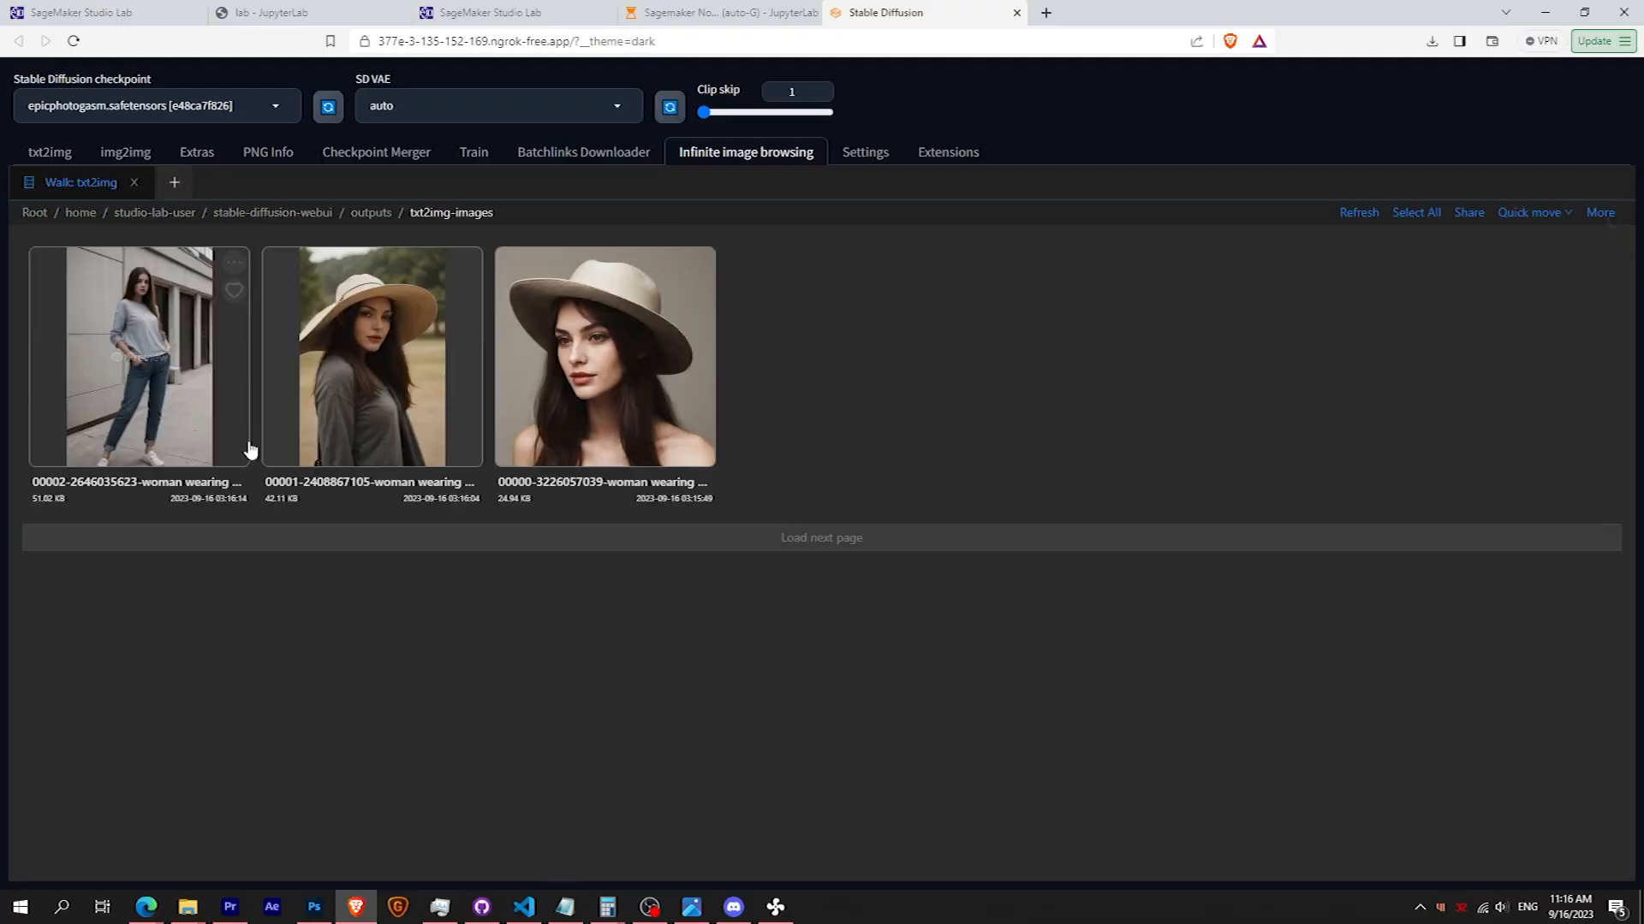
pyautogui.click(504, 13)
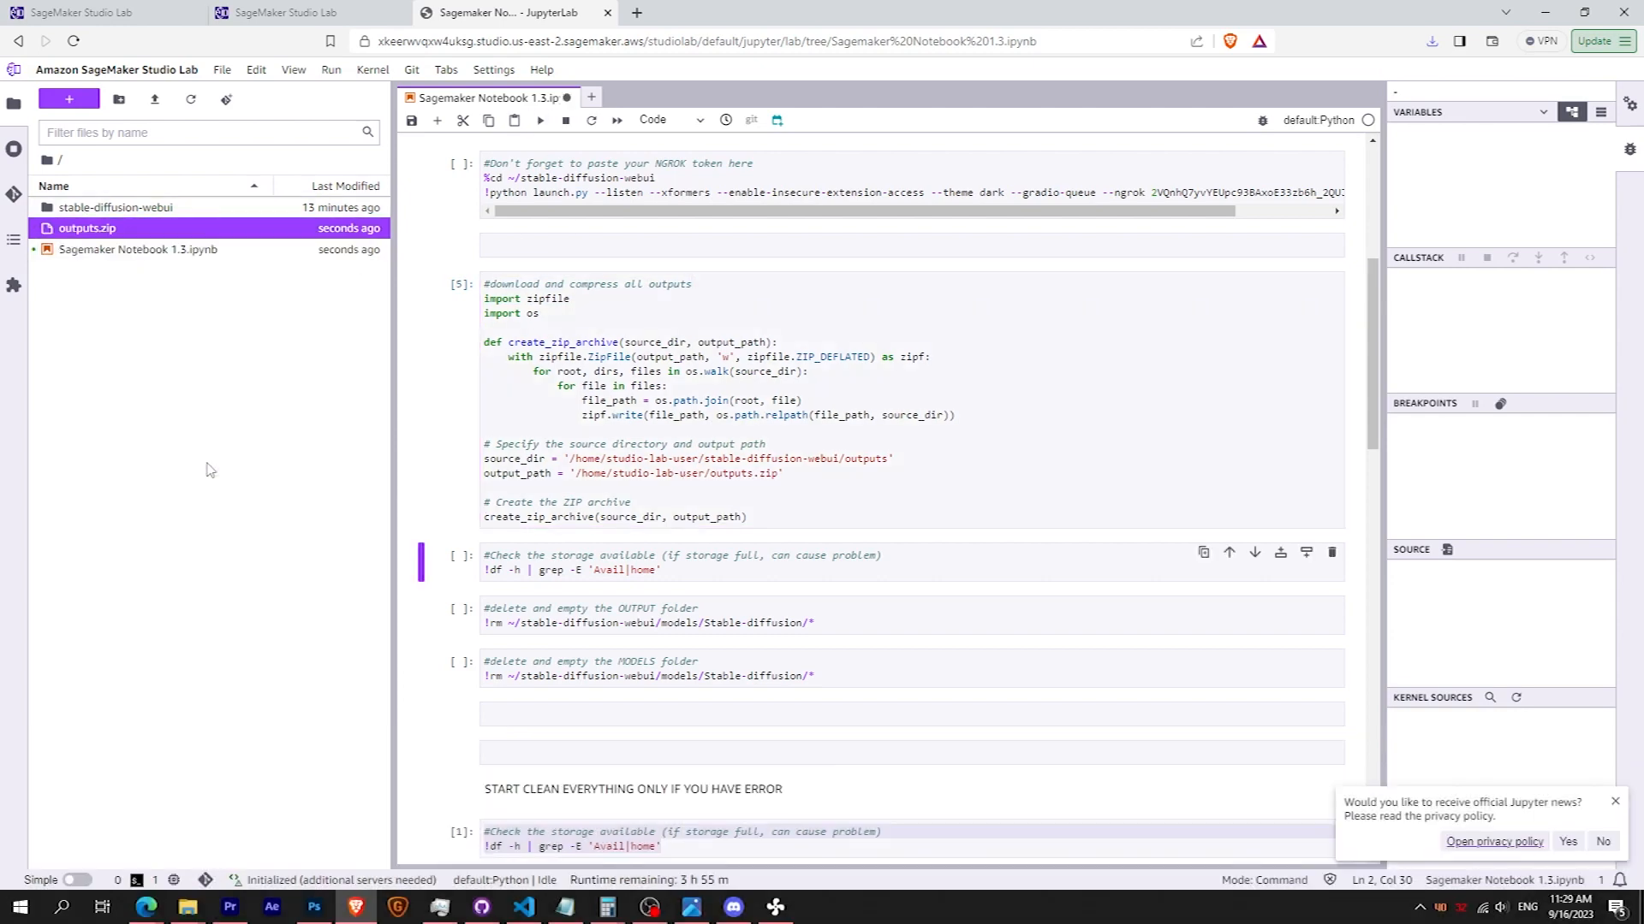
# - Zip outputs into outputs.zip, clear the output folder, and stop the runtime
pyautogui.click(1430, 42)
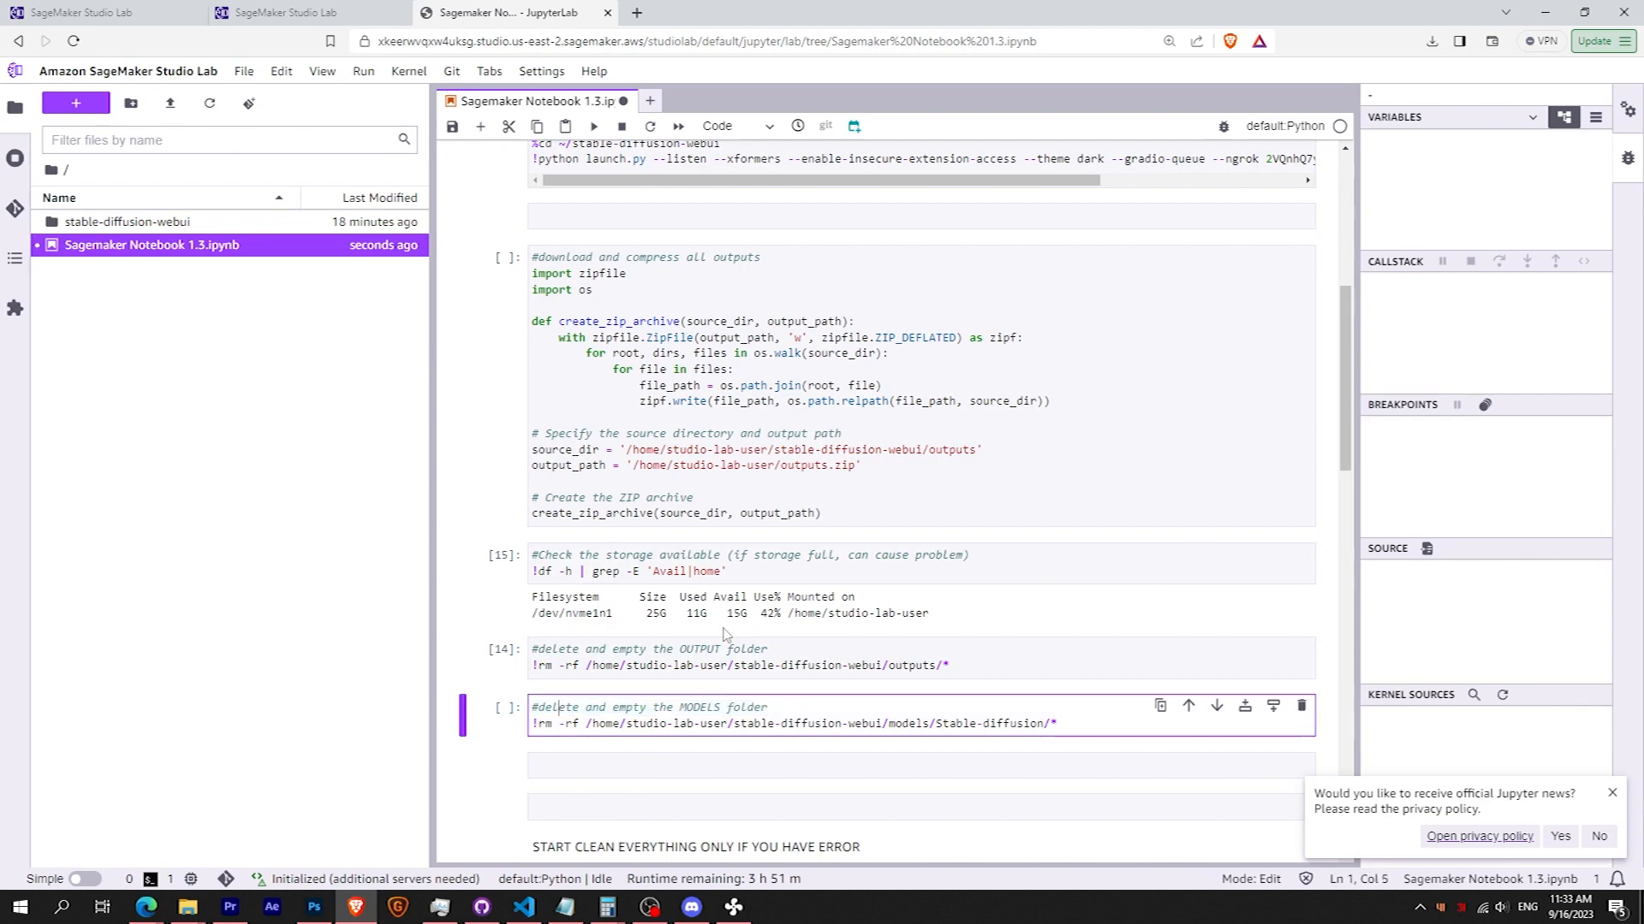
pyautogui.click(84, 13)
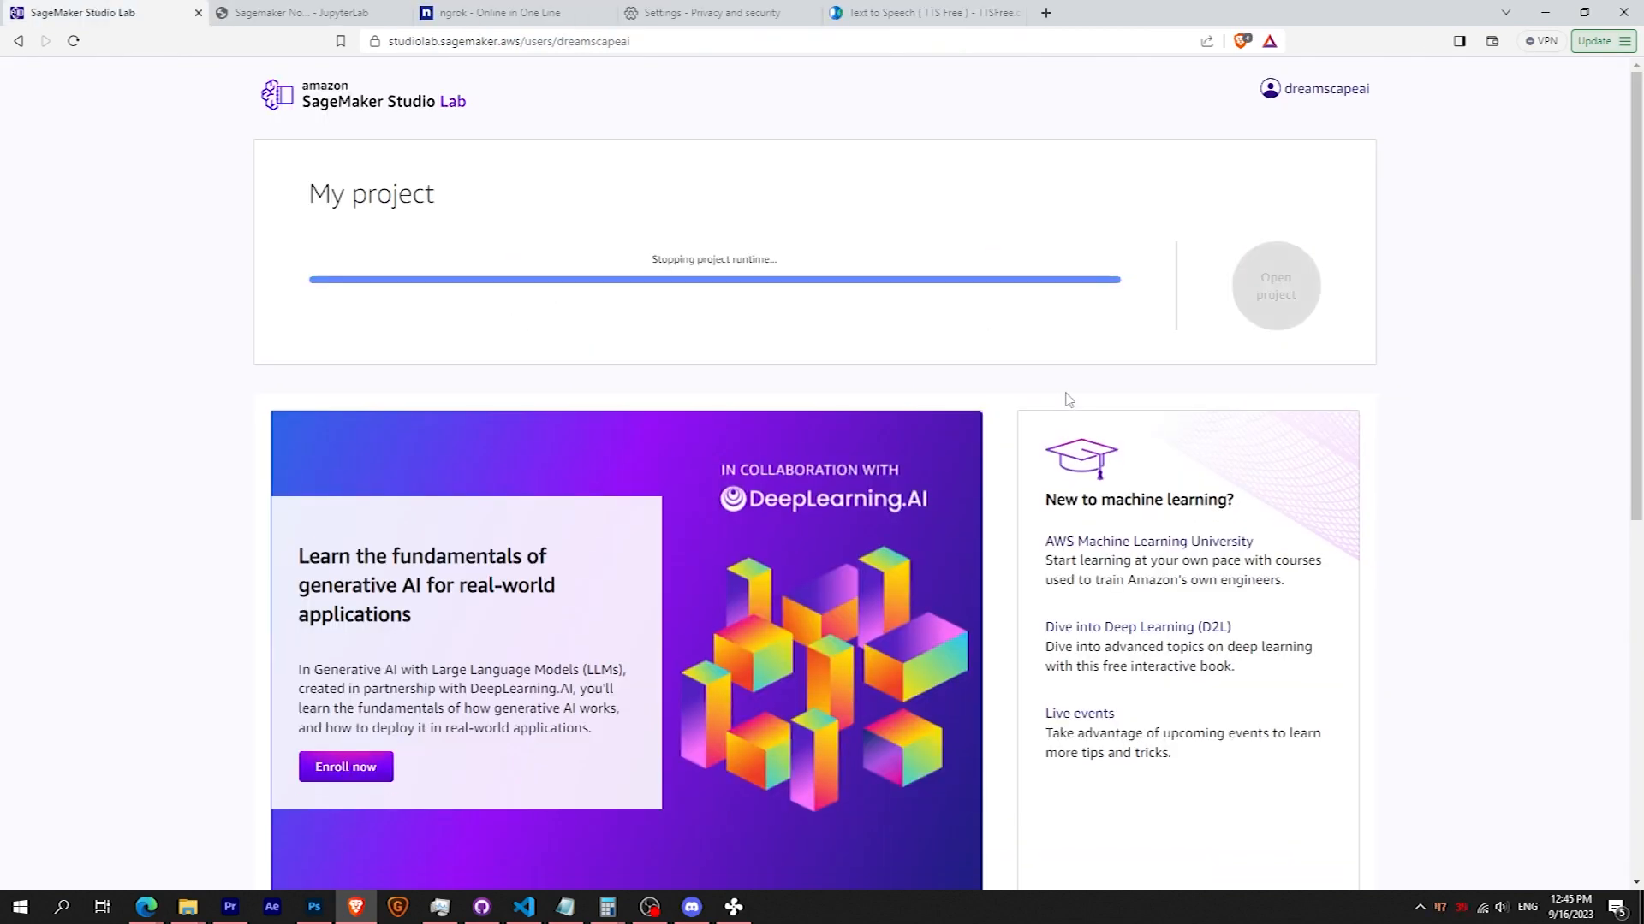